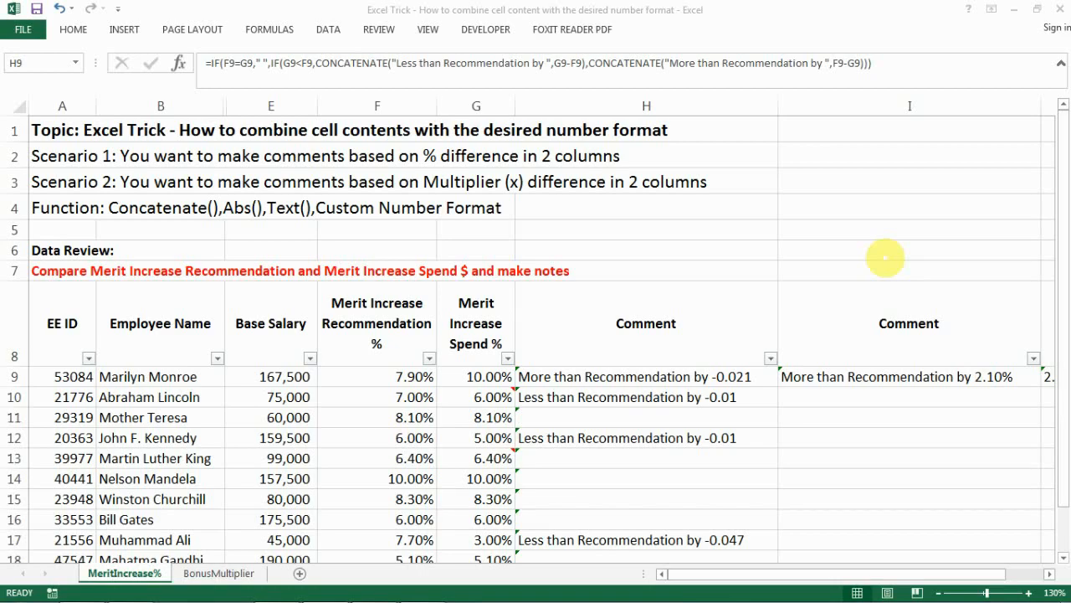
pyautogui.moveTo(171, 216)
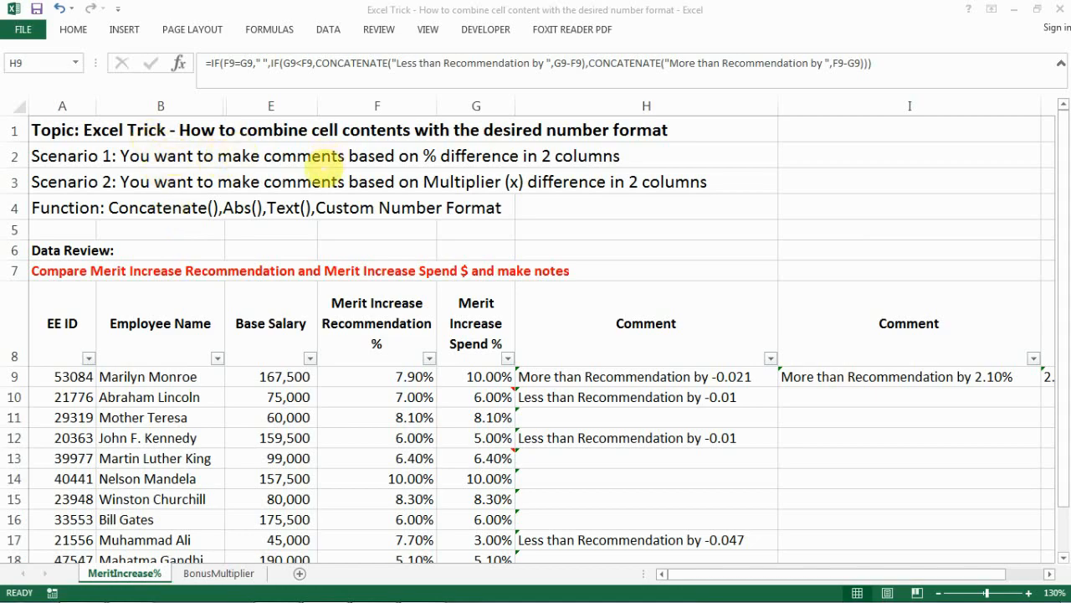
pyautogui.moveTo(461, 156)
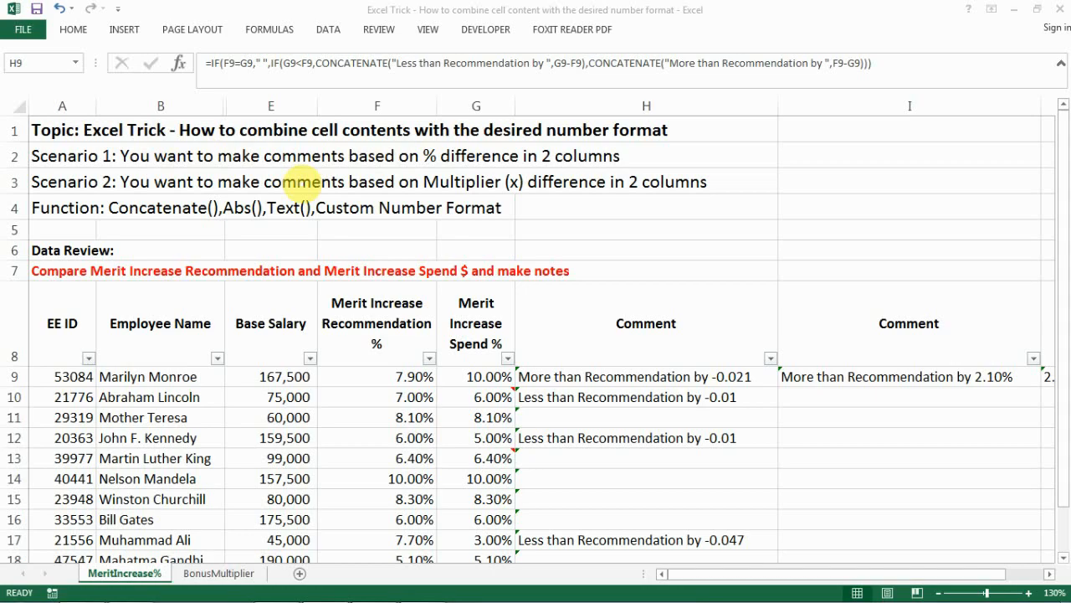
pyautogui.moveTo(379, 176)
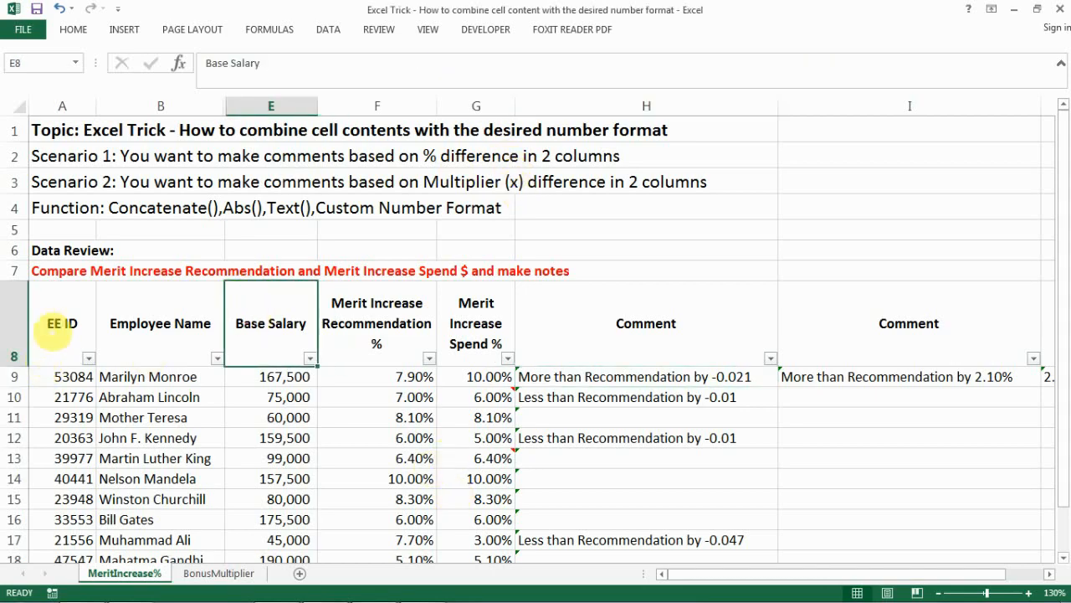
# Review the Merit Increase Recommendation % and Spend % columns being compared
pyautogui.moveTo(60, 323); pyautogui.dragTo(475, 498)
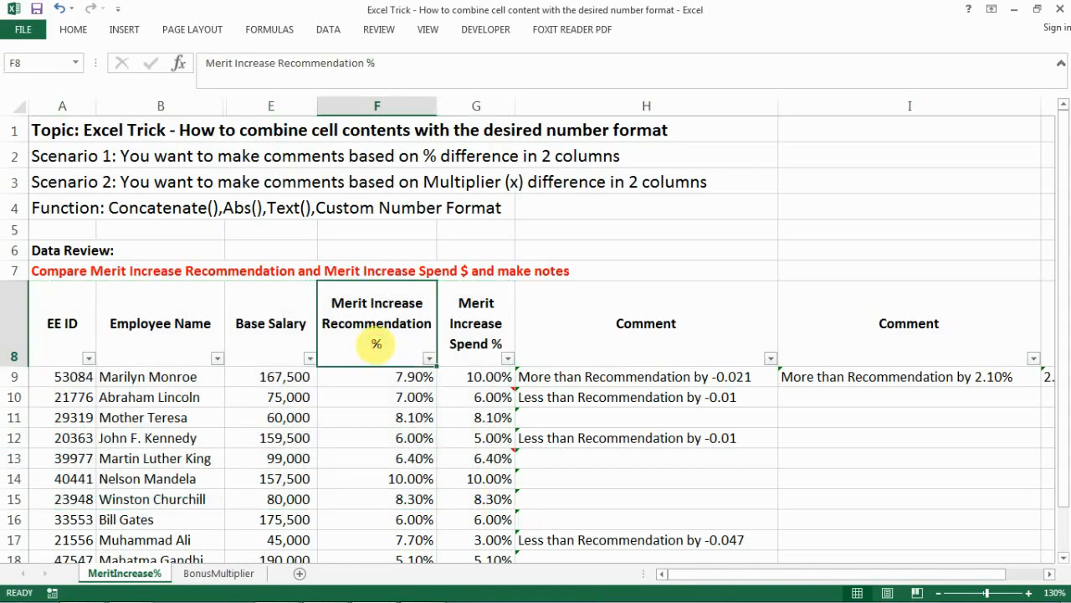
pyautogui.click(405, 375)
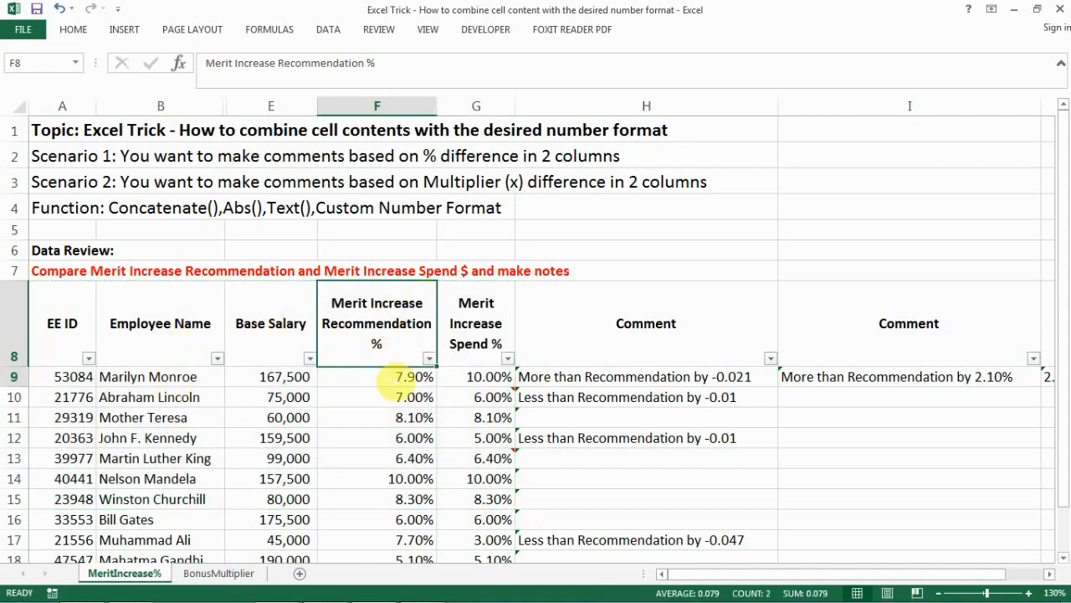
pyautogui.moveTo(376, 375); pyautogui.dragTo(377, 479)
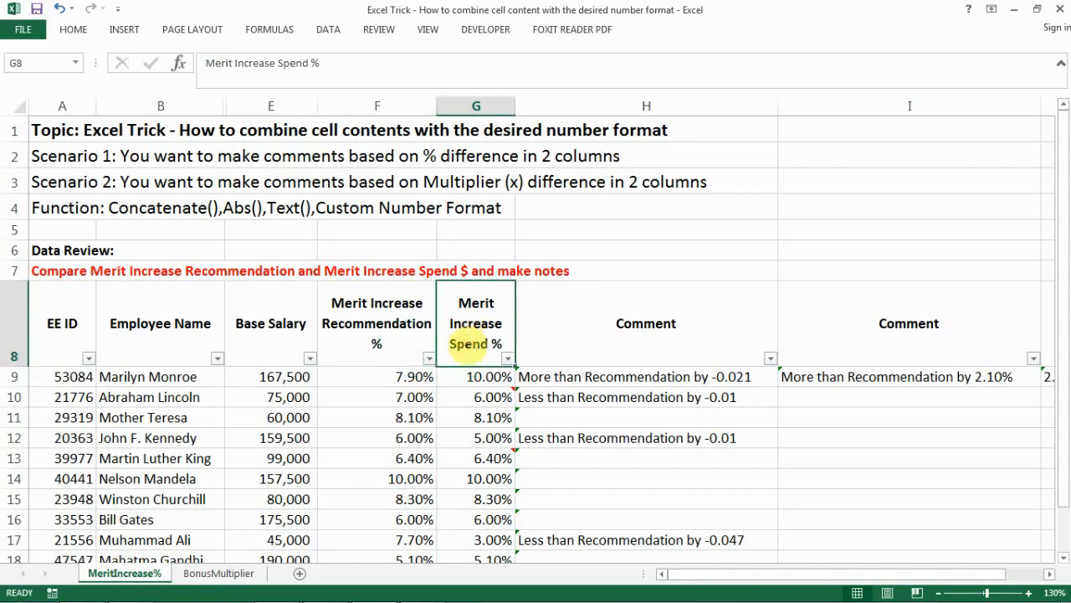
pyautogui.moveTo(476, 375); pyautogui.dragTo(475, 519)
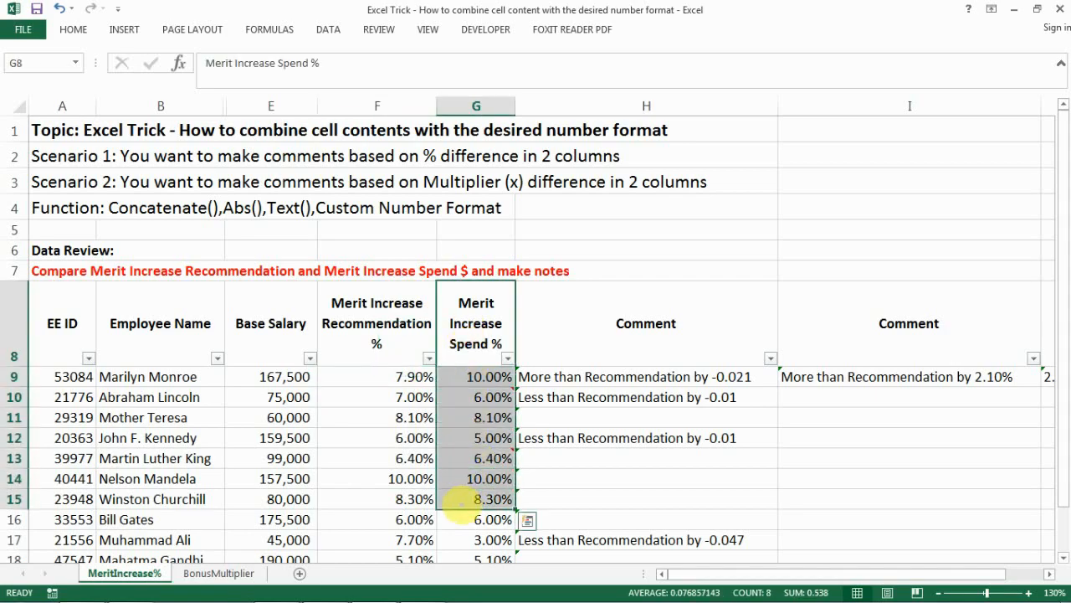
pyautogui.click(475, 397)
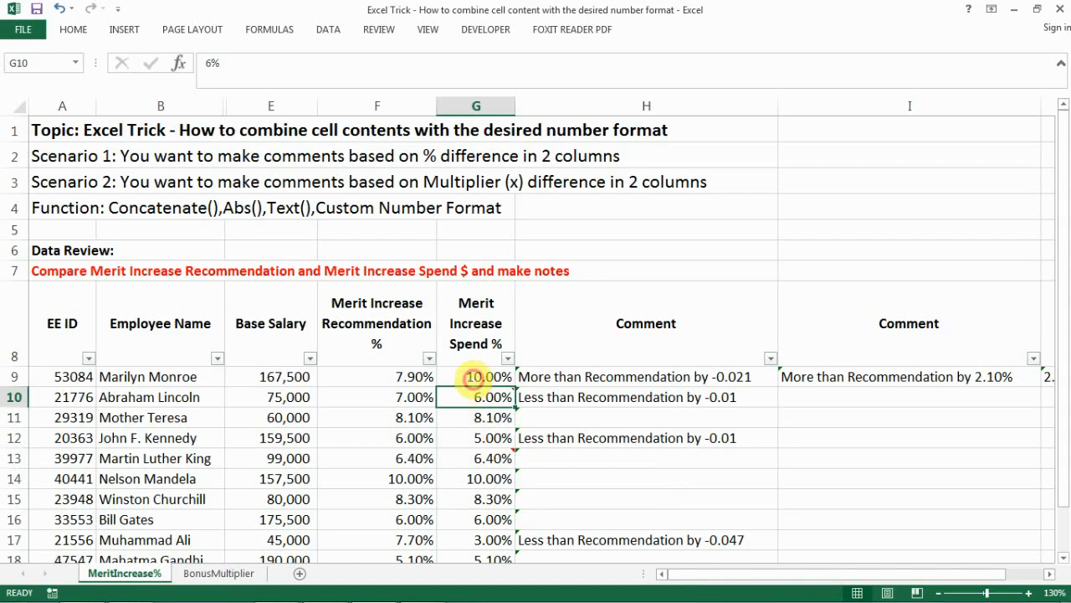
pyautogui.click(475, 375)
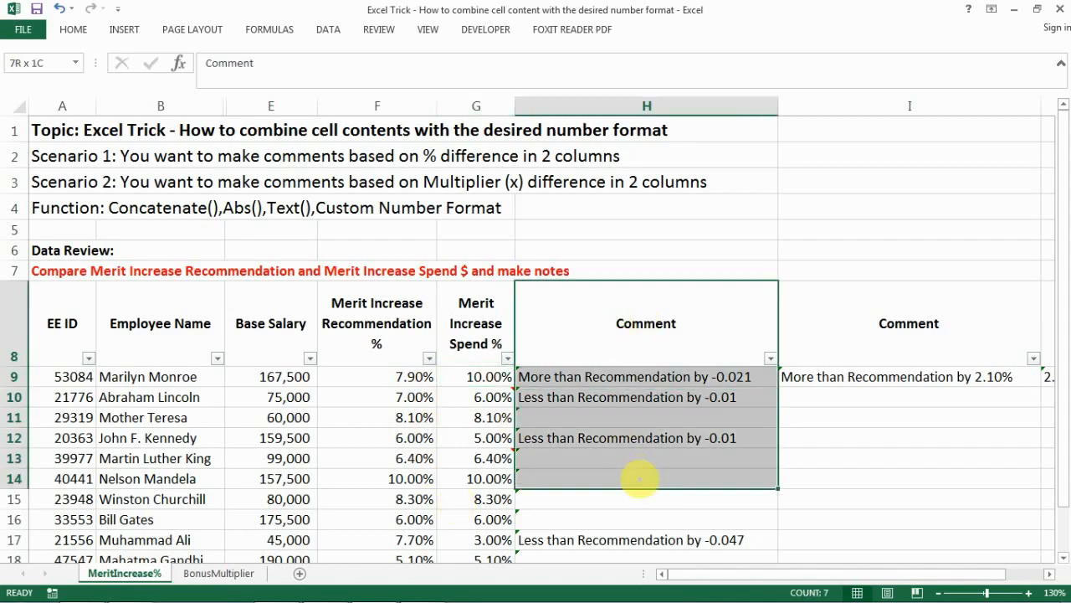
# Inspect the existing comment formulas in H9 and the improved version in I9 without changing them
pyautogui.click(646, 439)
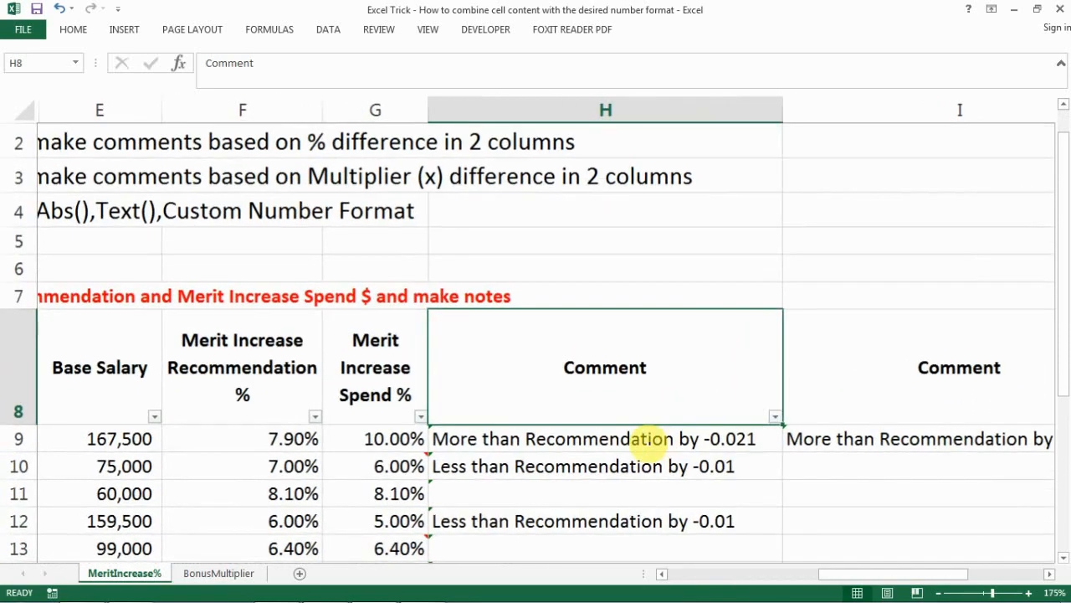
pyautogui.doubleClick(605, 439)
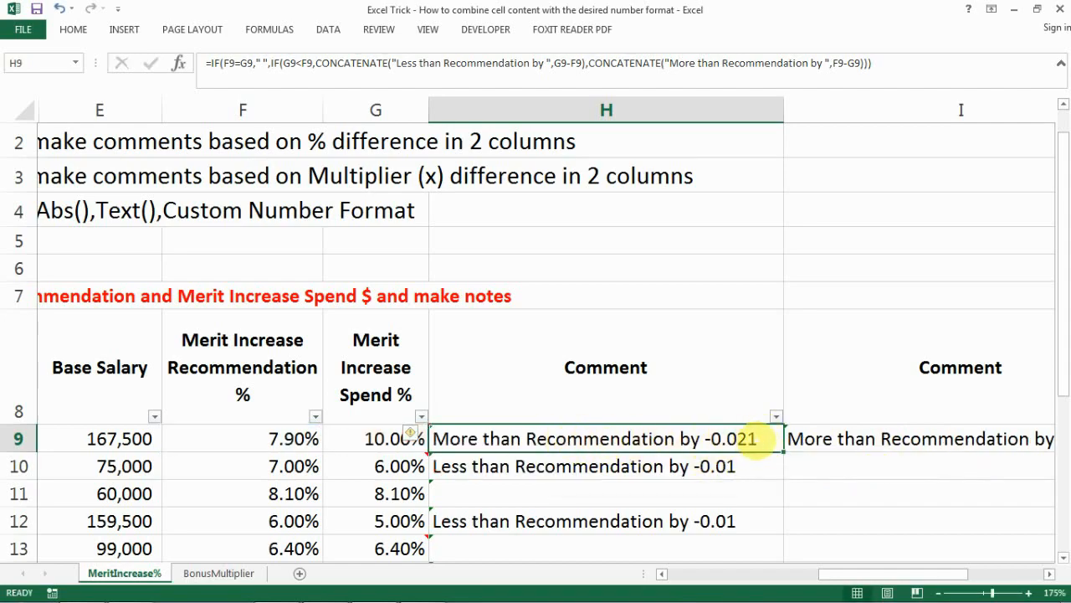
pyautogui.doubleClick(606, 438)
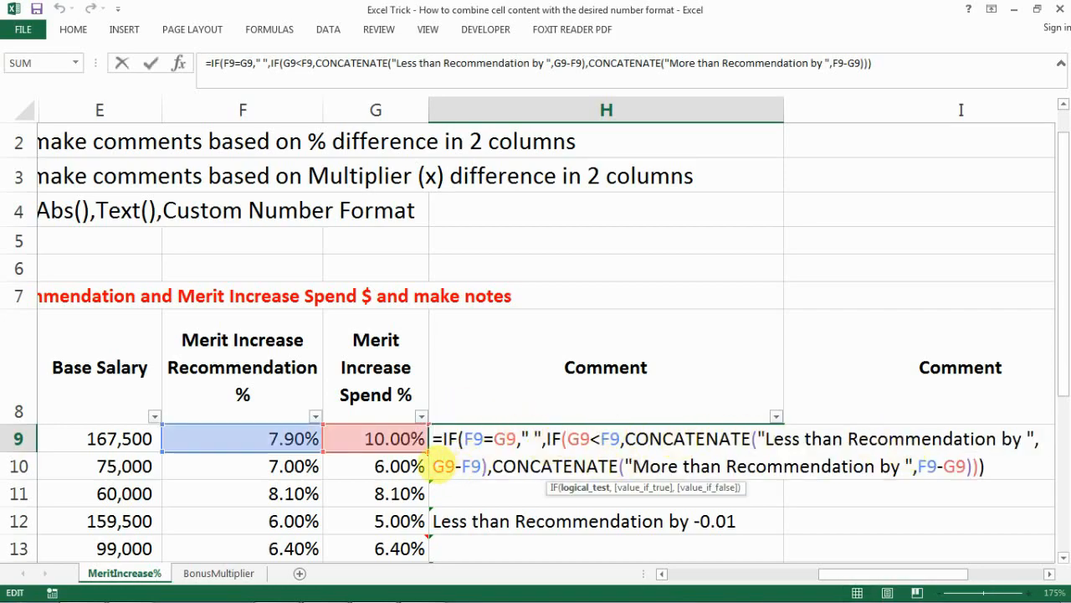
pyautogui.moveTo(293, 438)
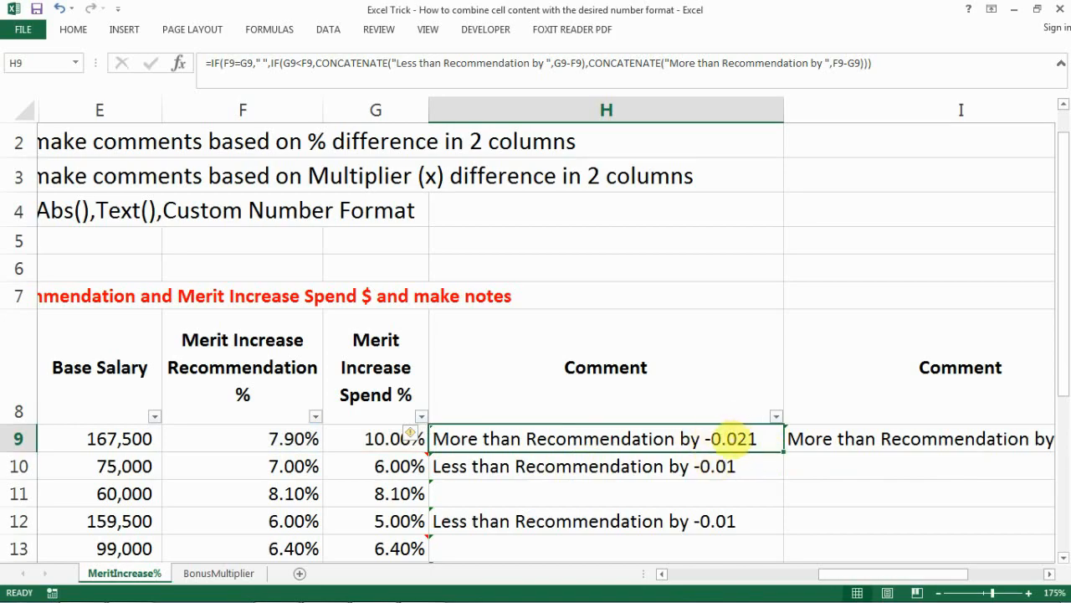
pyautogui.click(835, 439)
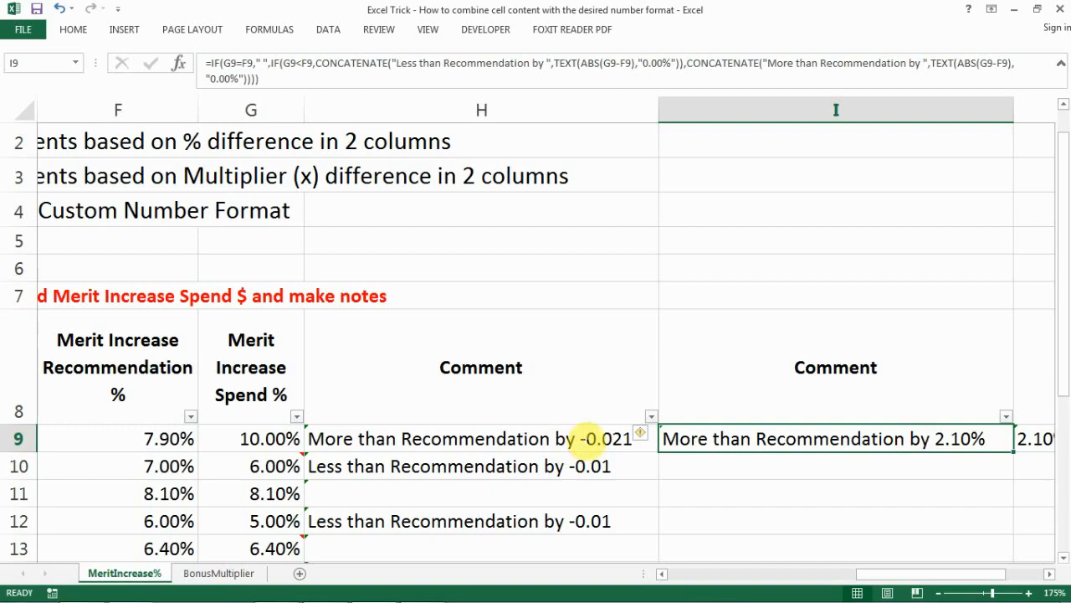
pyautogui.moveTo(678, 438)
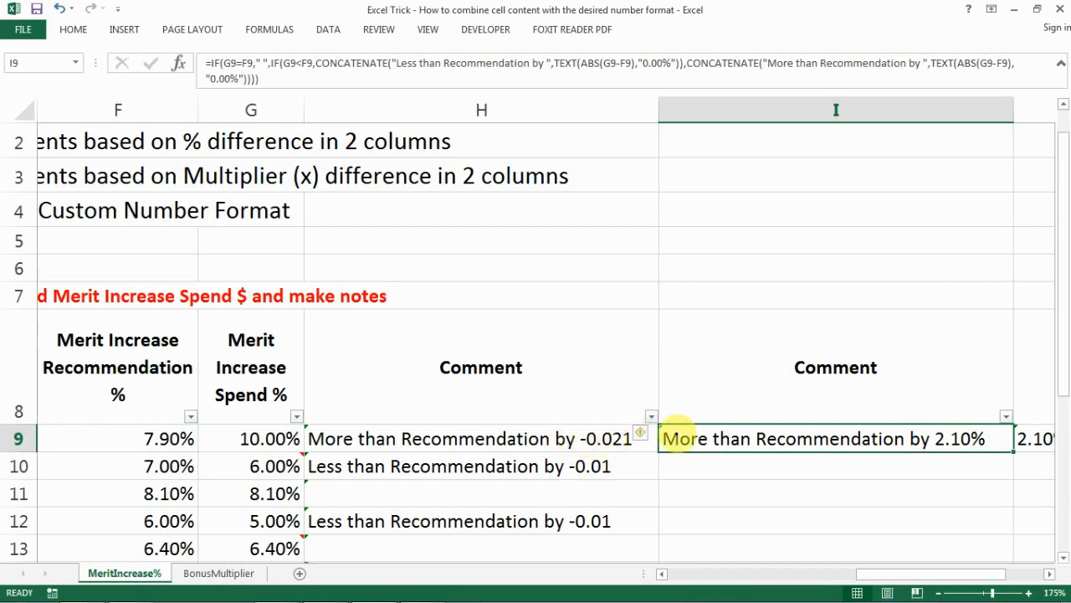
pyautogui.click(481, 439)
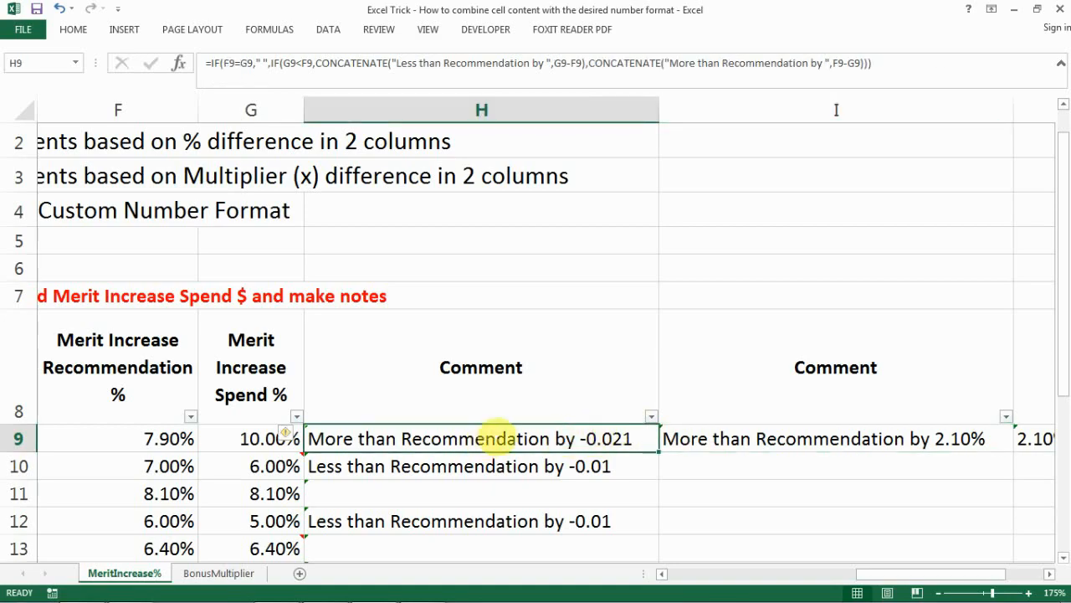
pyautogui.doubleClick(480, 438)
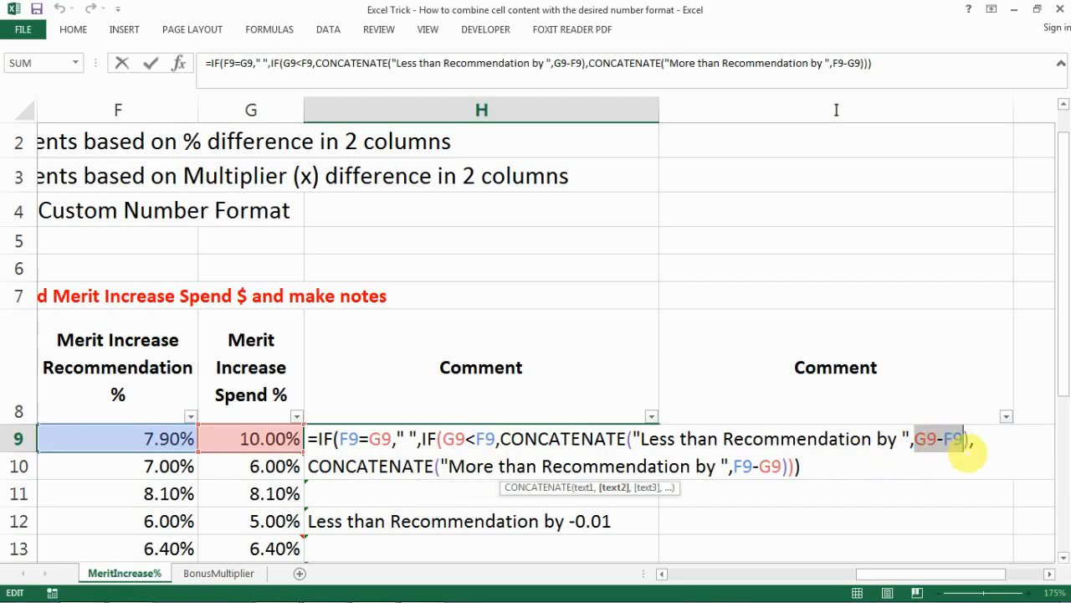
pyautogui.press('Return')
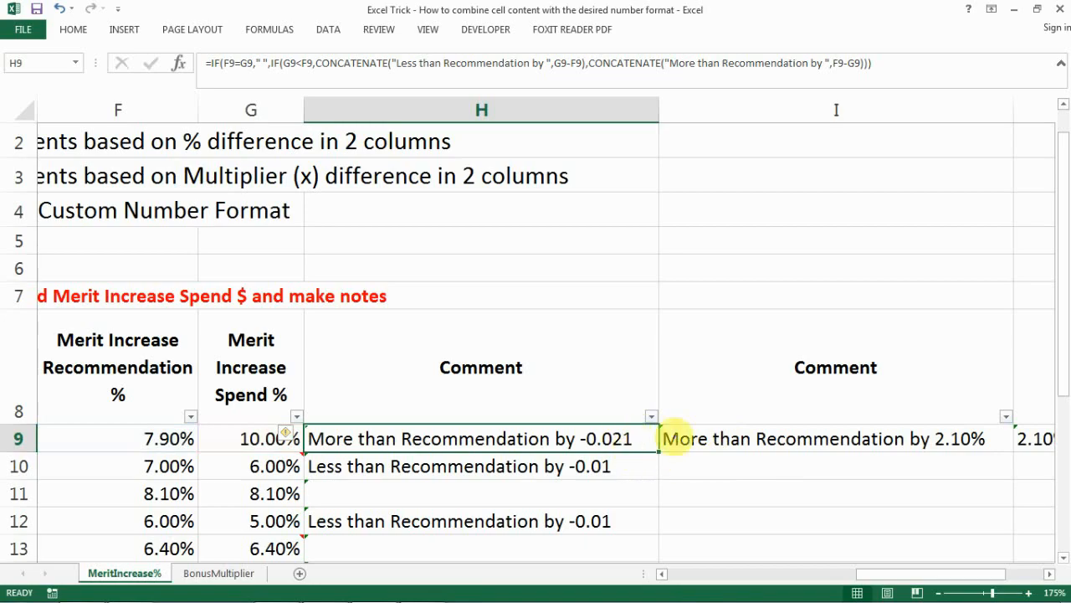
# Enter =TEXT(ABS(G9-F9),"0.00%") in J9 to show the 2.10% gap
pyautogui.click(897, 439)
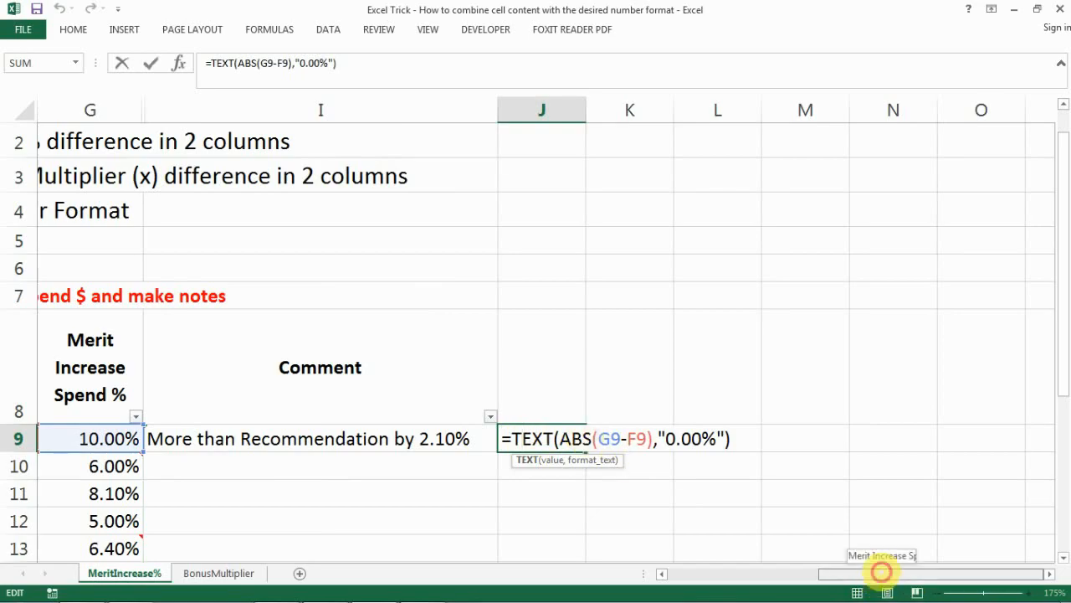
pyautogui.hscroll(-3)
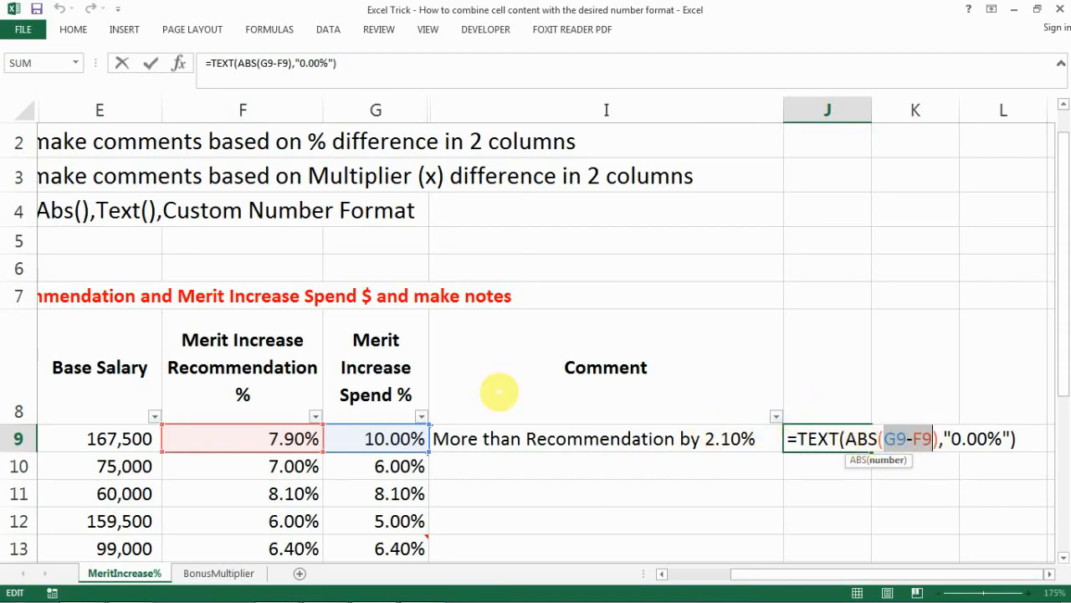
pyautogui.moveTo(920, 389)
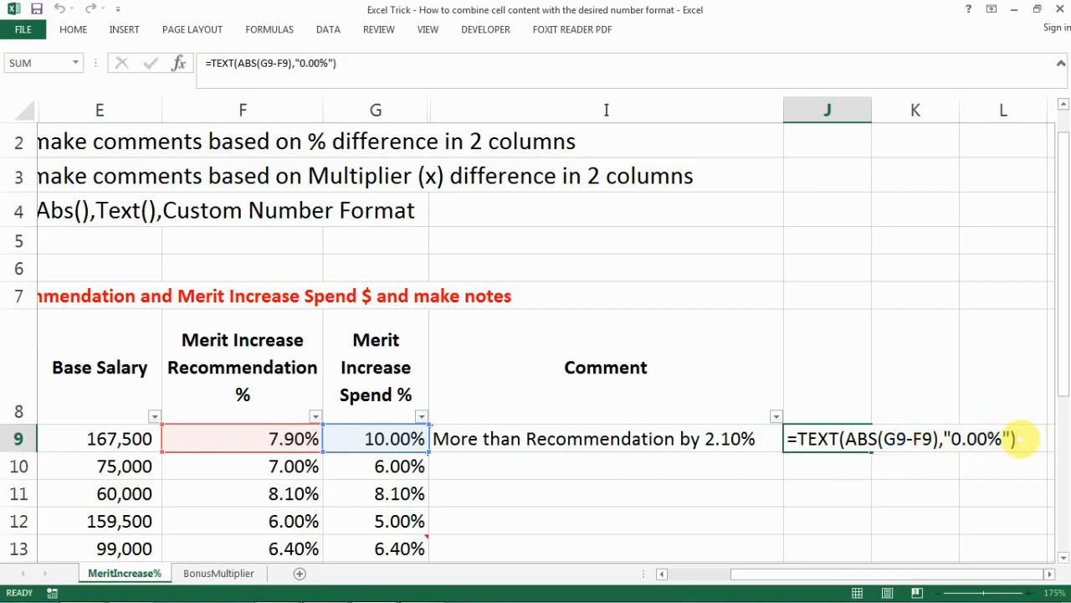
pyautogui.press('Return')
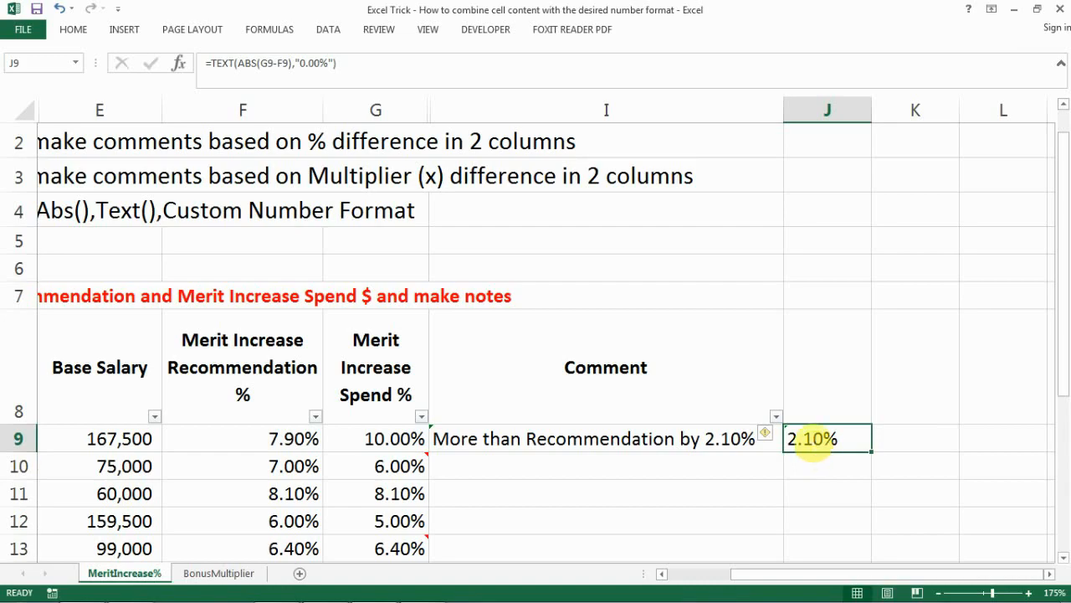
pyautogui.click(827, 366)
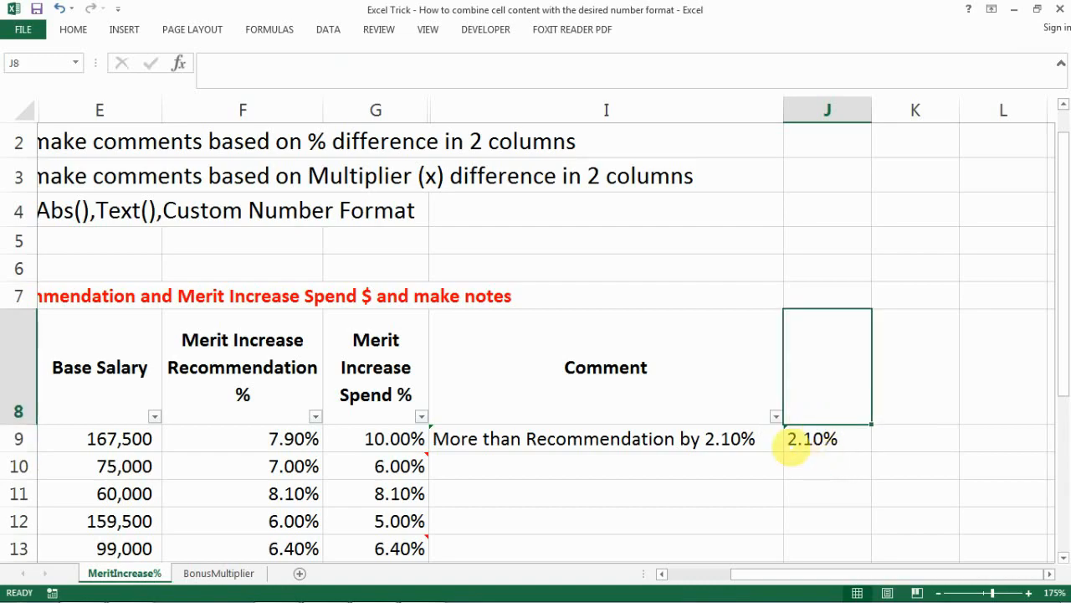
# Rewrite the I9 comment as nested IF/CONCATENATE/TEXT(ABS()) reading 'More/Less than Recommendation by' the percentage
pyautogui.click(606, 465)
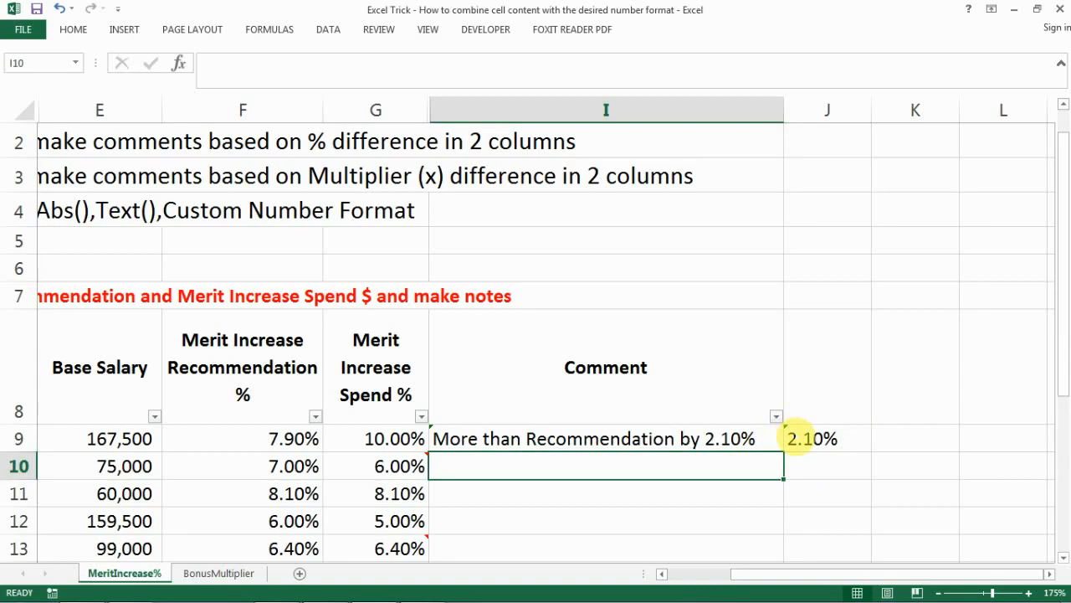
pyautogui.click(827, 439)
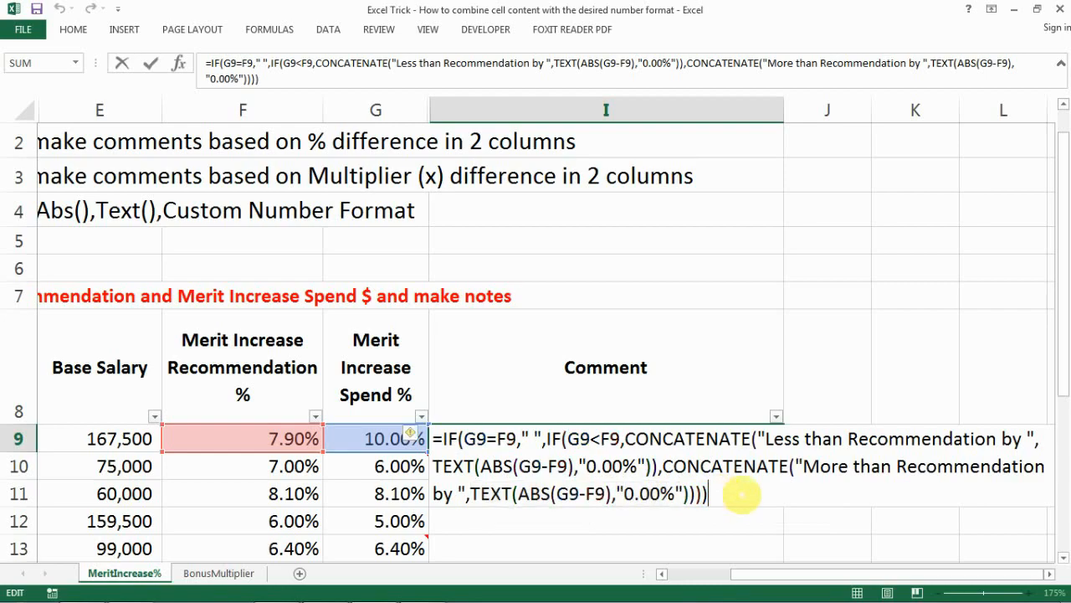
pyautogui.press('Return')
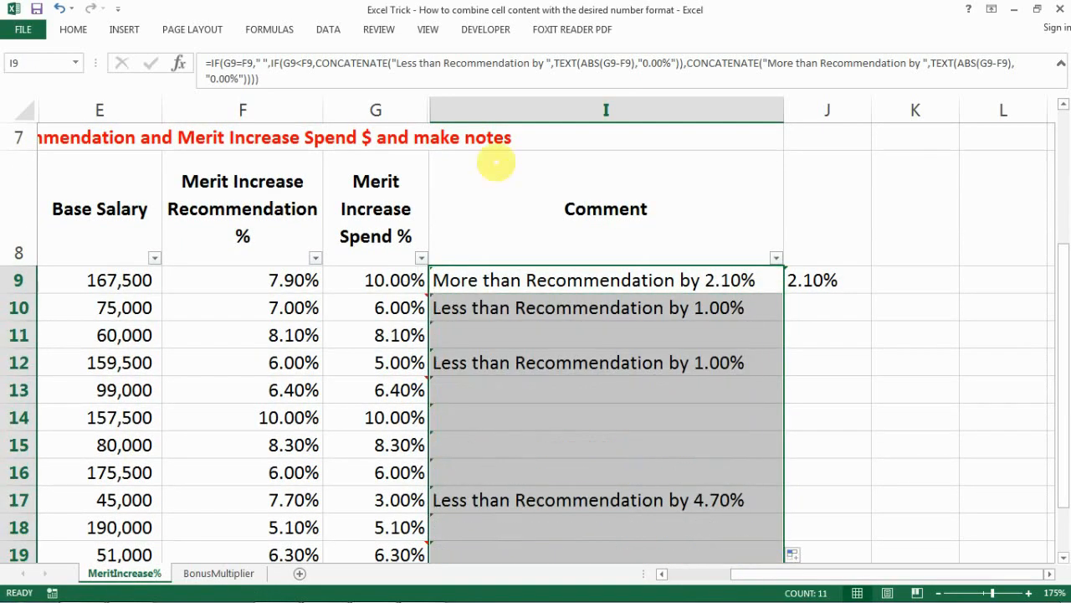
pyautogui.click(606, 308)
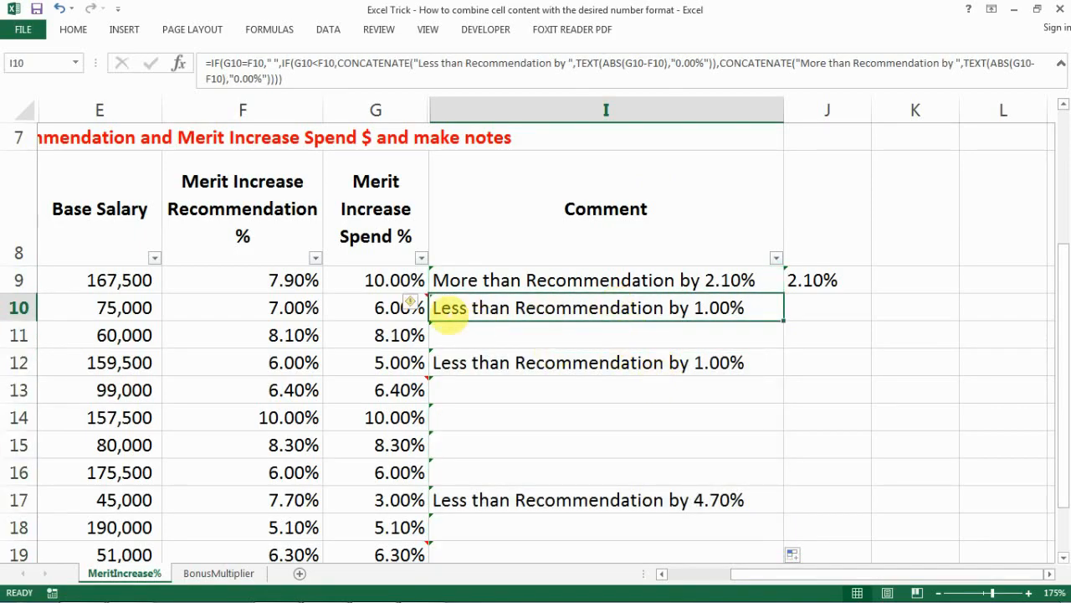
pyautogui.moveTo(408, 299)
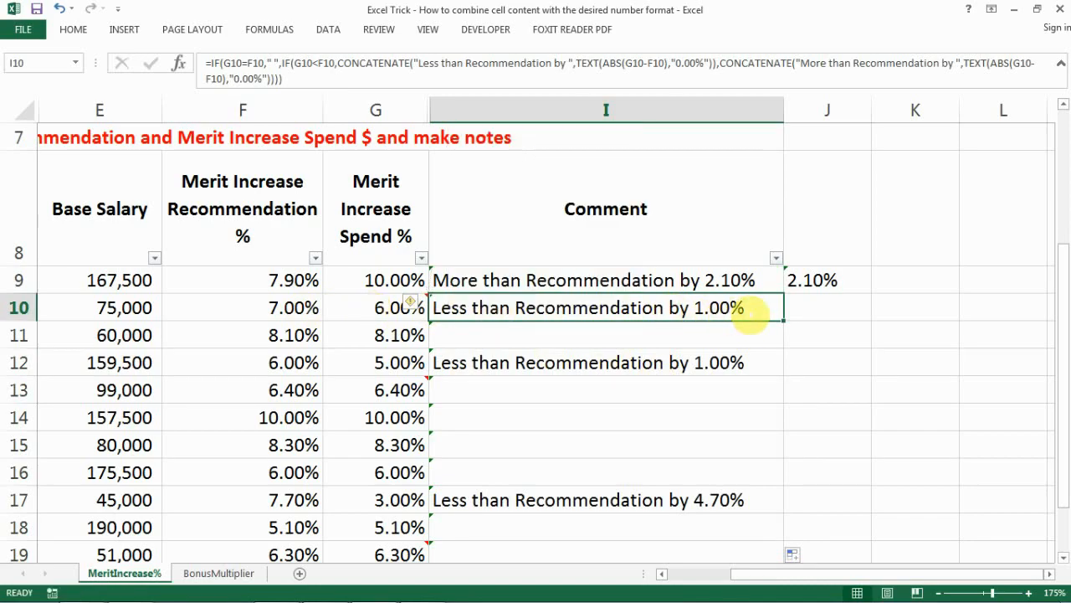
pyautogui.scroll(3)
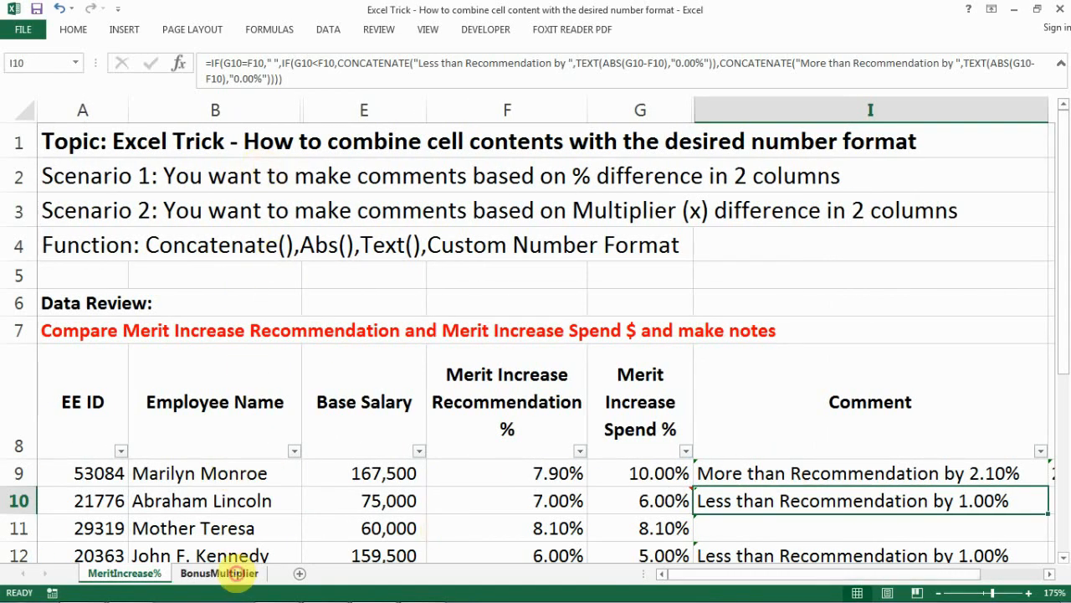
# Switch to the BonusMultiplier sheet and review row 9's multipliers and comment formula
pyautogui.click(218, 572)
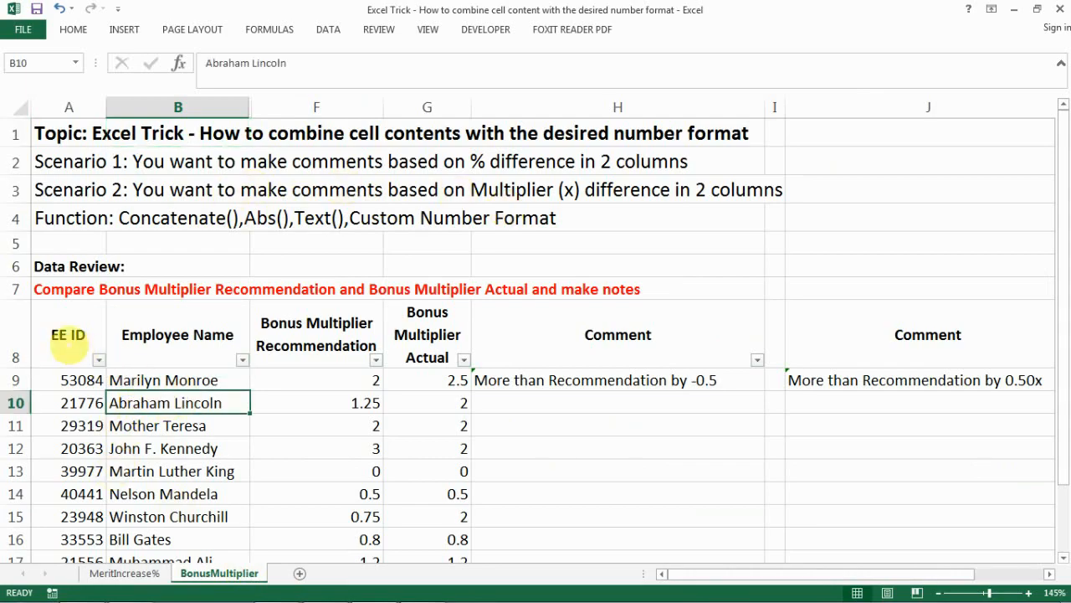
pyautogui.moveTo(67, 335); pyautogui.dragTo(427, 516)
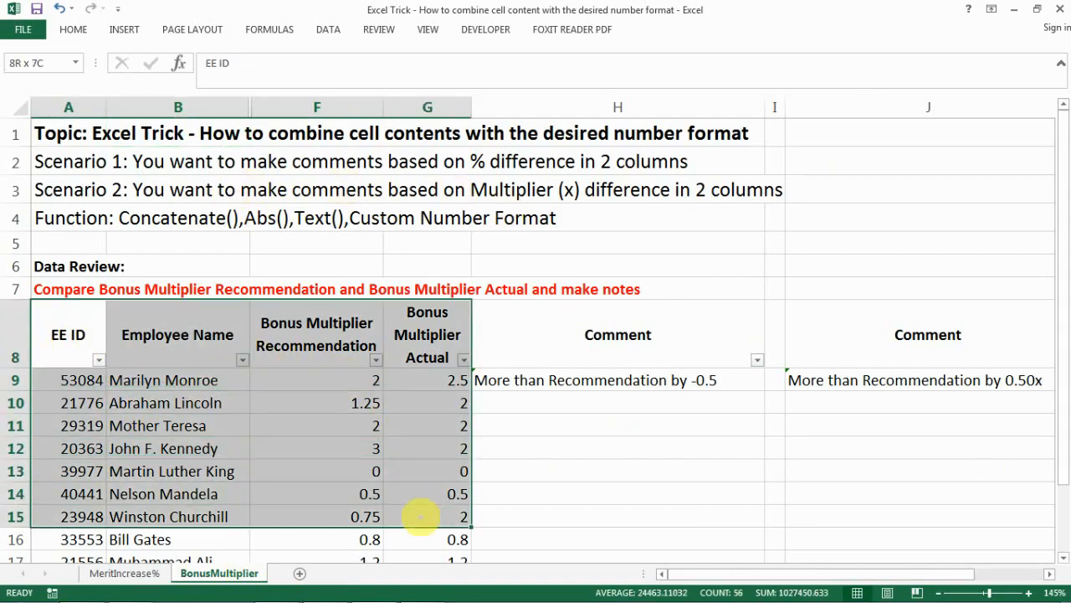
pyautogui.click(315, 334)
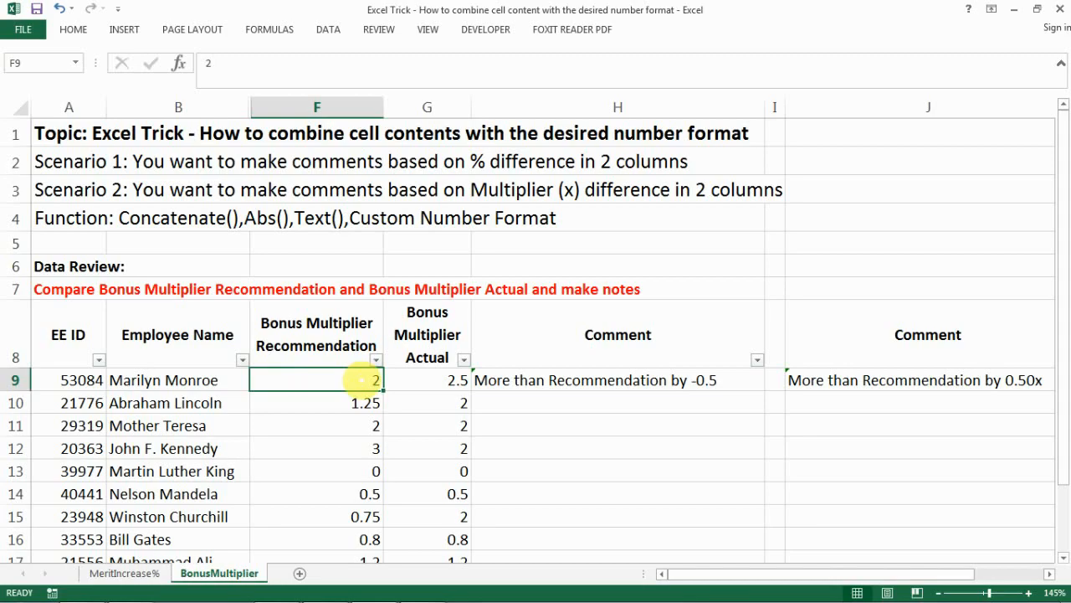
pyautogui.click(426, 378)
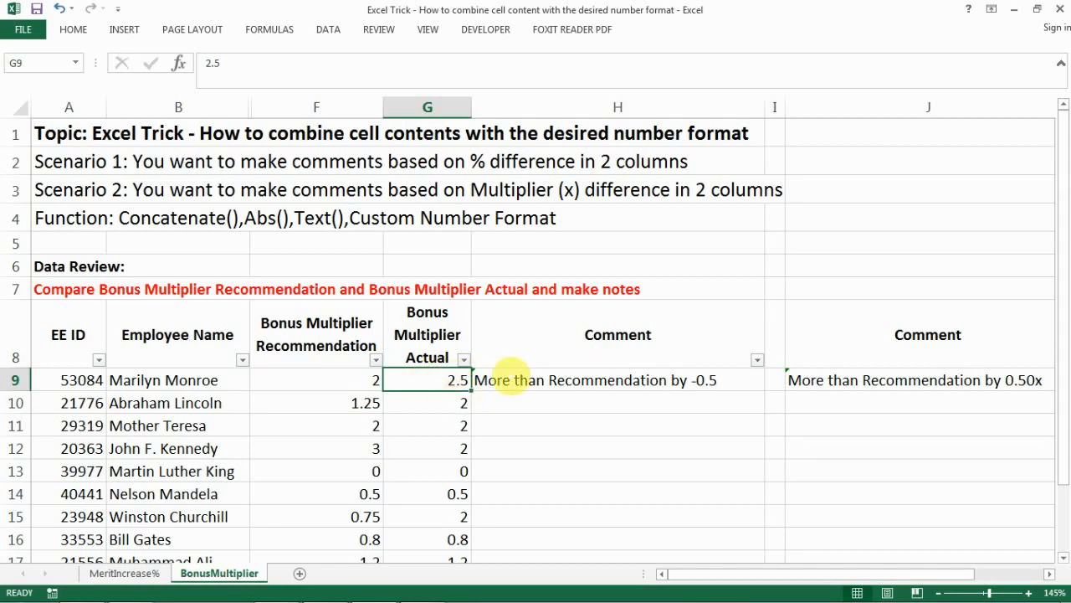
pyautogui.click(618, 378)
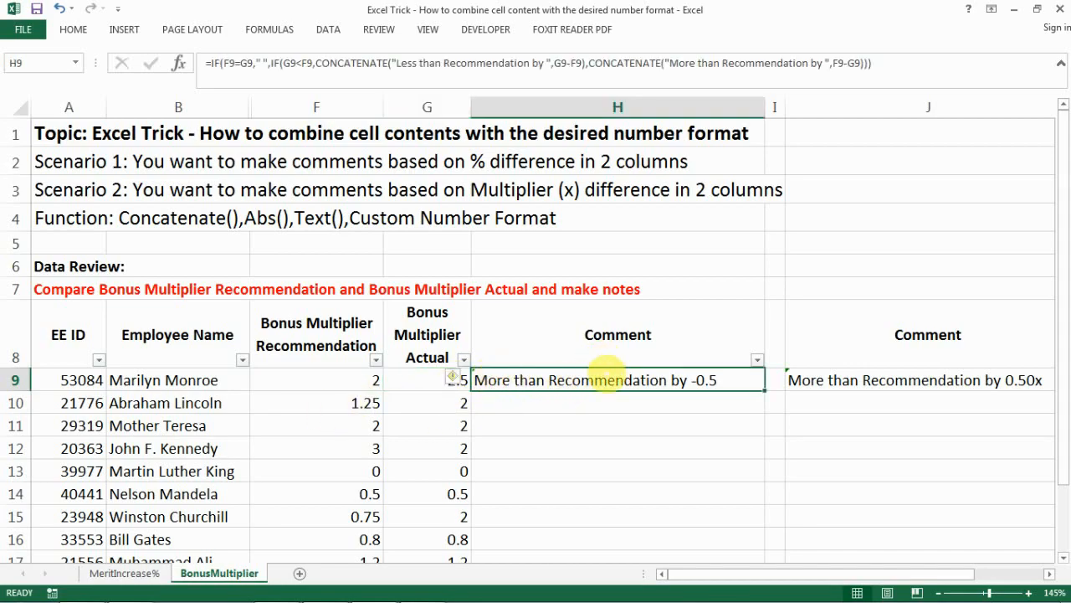
pyautogui.moveTo(582, 381)
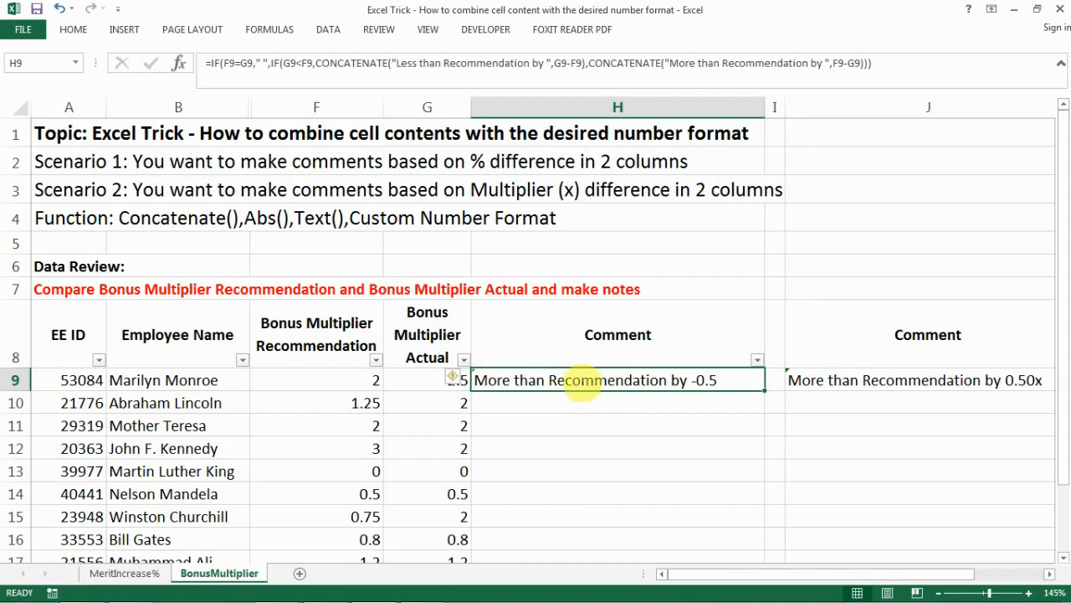
pyautogui.scroll(-3)
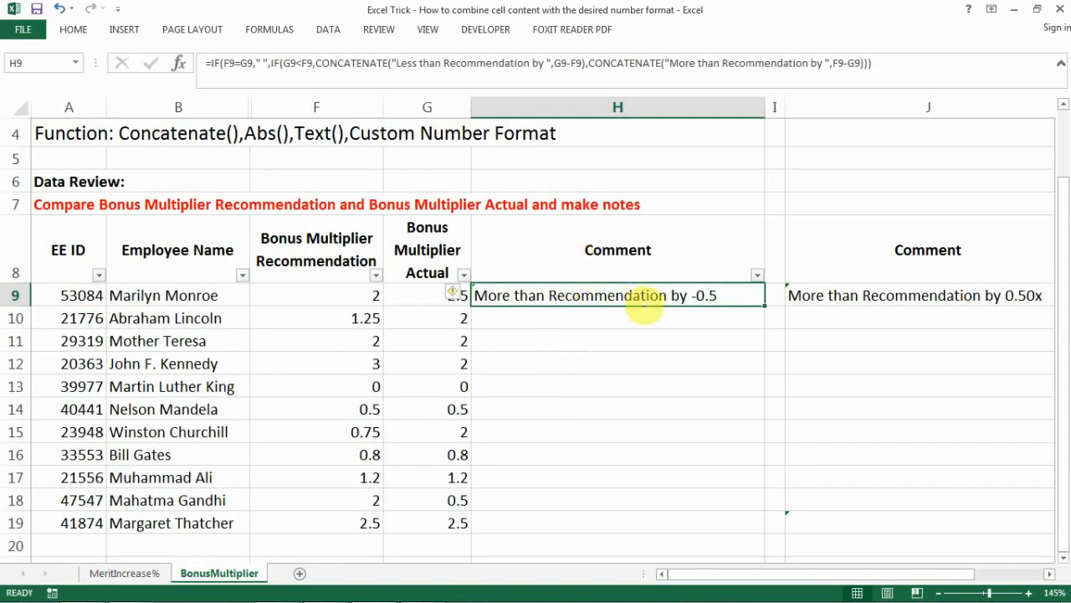
# Demonstrate that typed '2x' and '2.5x' in F9:G9 break the comment with #VALUE!, then re-enter plain 2 in F9
pyautogui.click(317, 294)
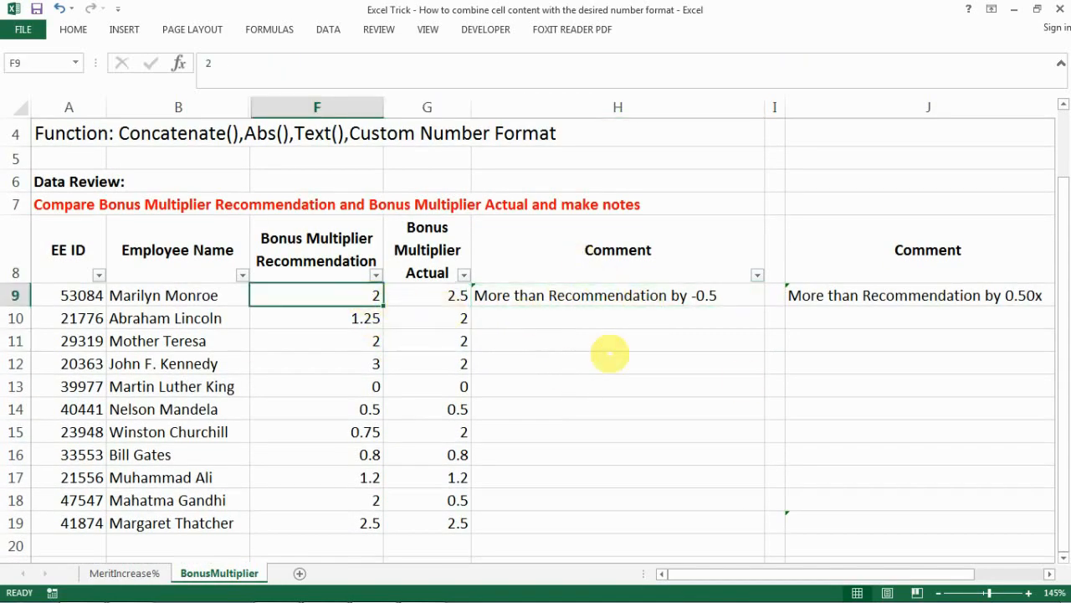
pyautogui.moveTo(639, 321)
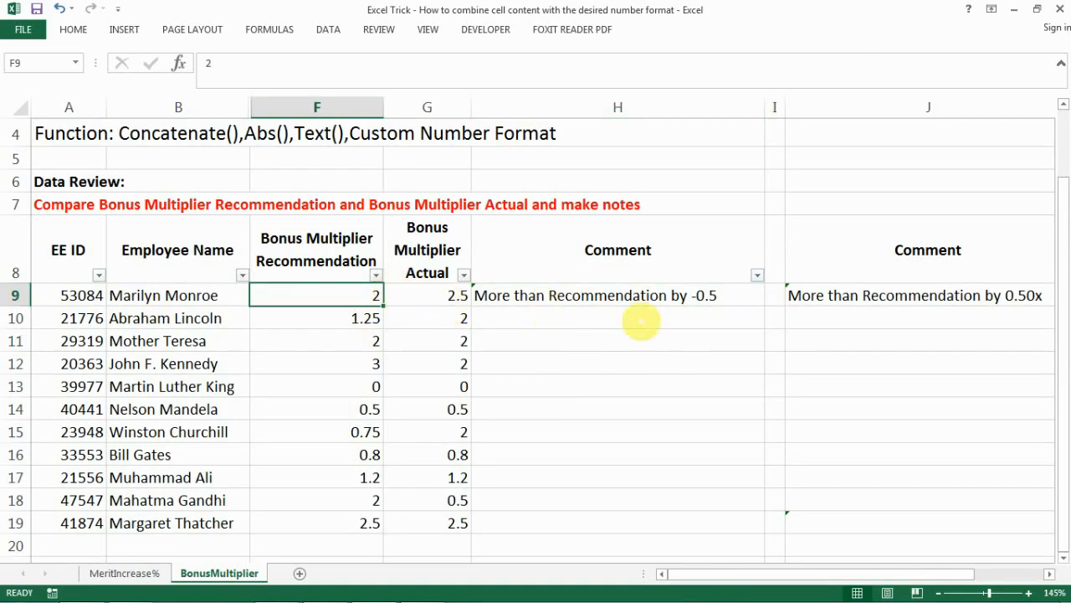
pyautogui.moveTo(776, 422)
pyautogui.write('x')
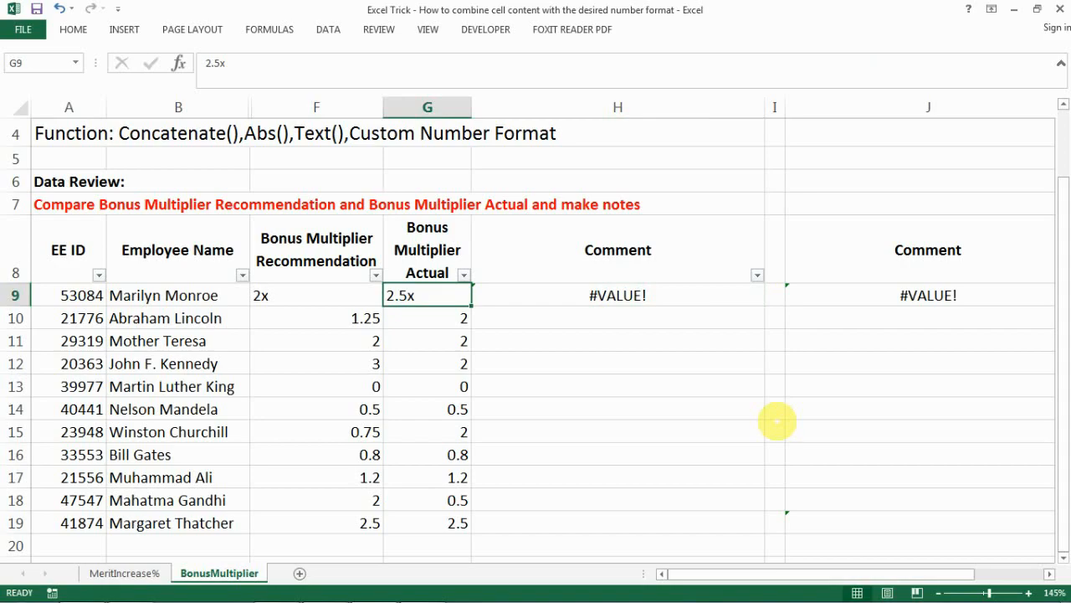
pyautogui.moveTo(427, 294); pyautogui.dragTo(317, 295)
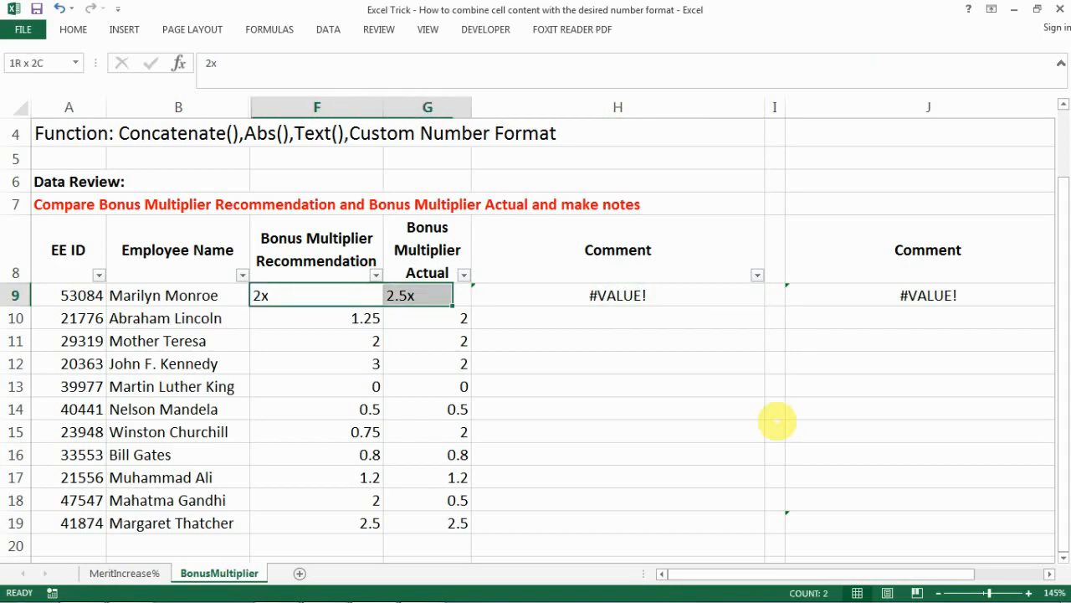
pyautogui.click(315, 294)
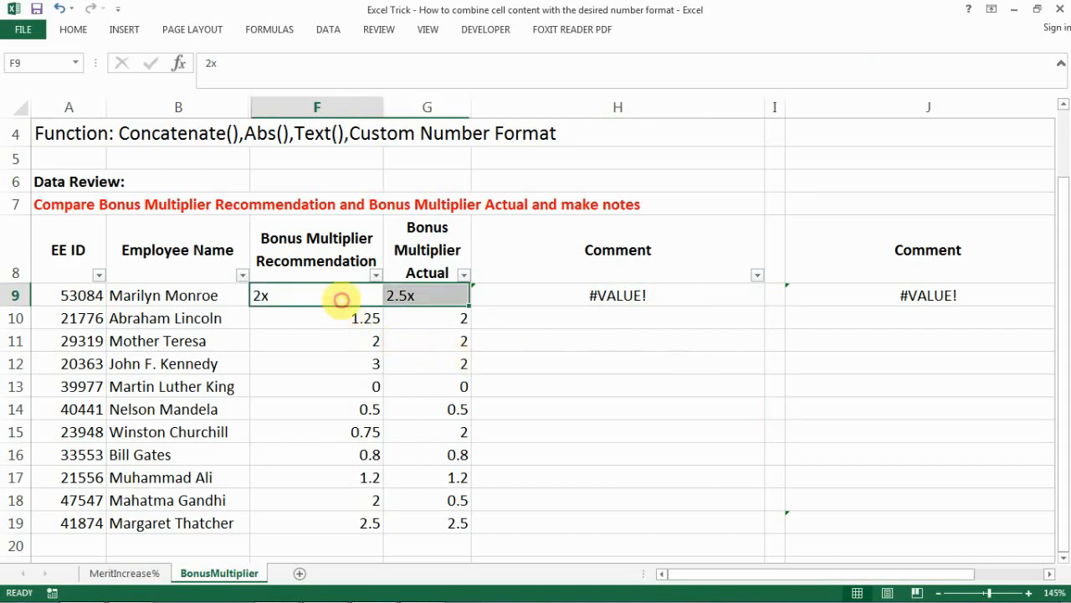
pyautogui.click(316, 318)
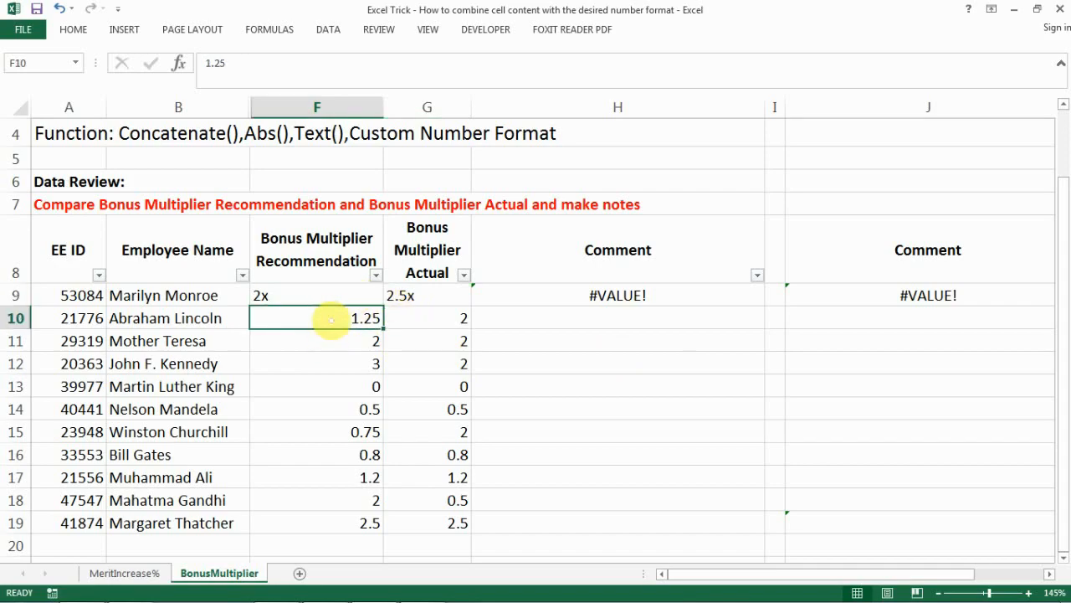
pyautogui.click(316, 295)
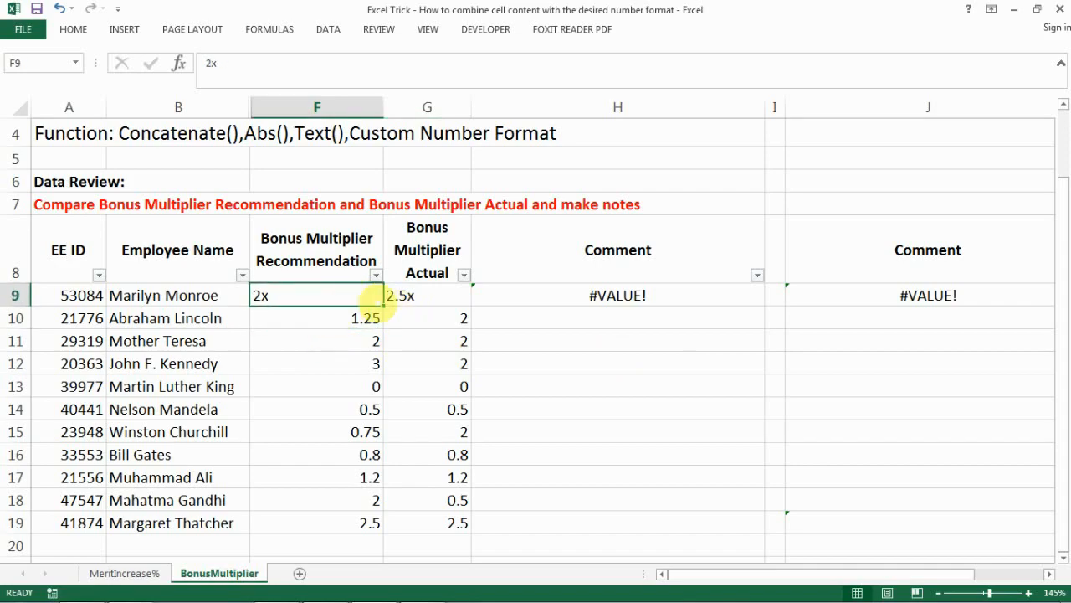
pyautogui.click(427, 295)
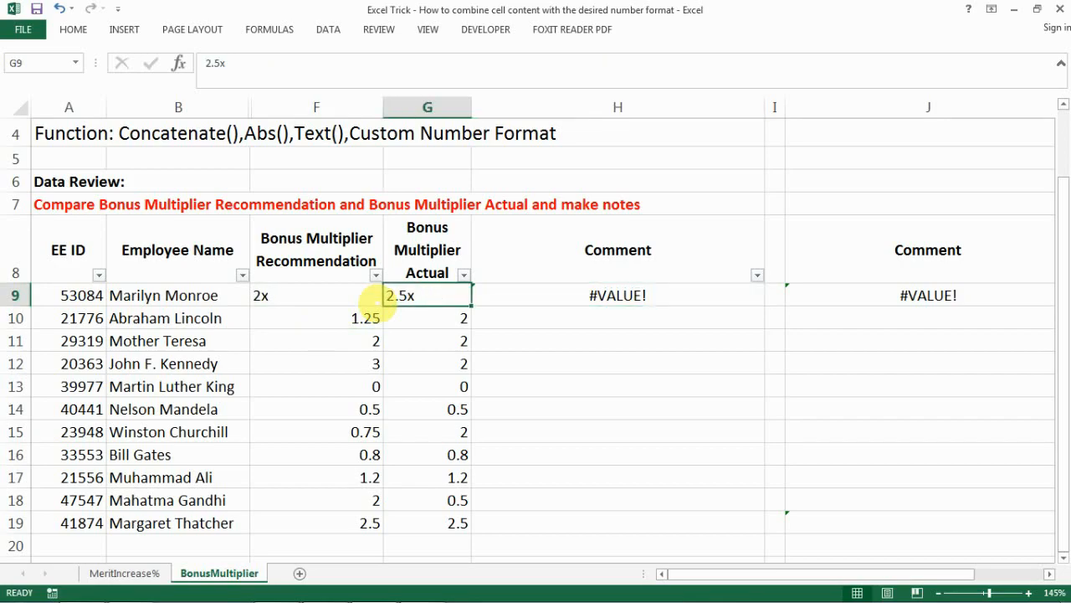
pyautogui.click(315, 295)
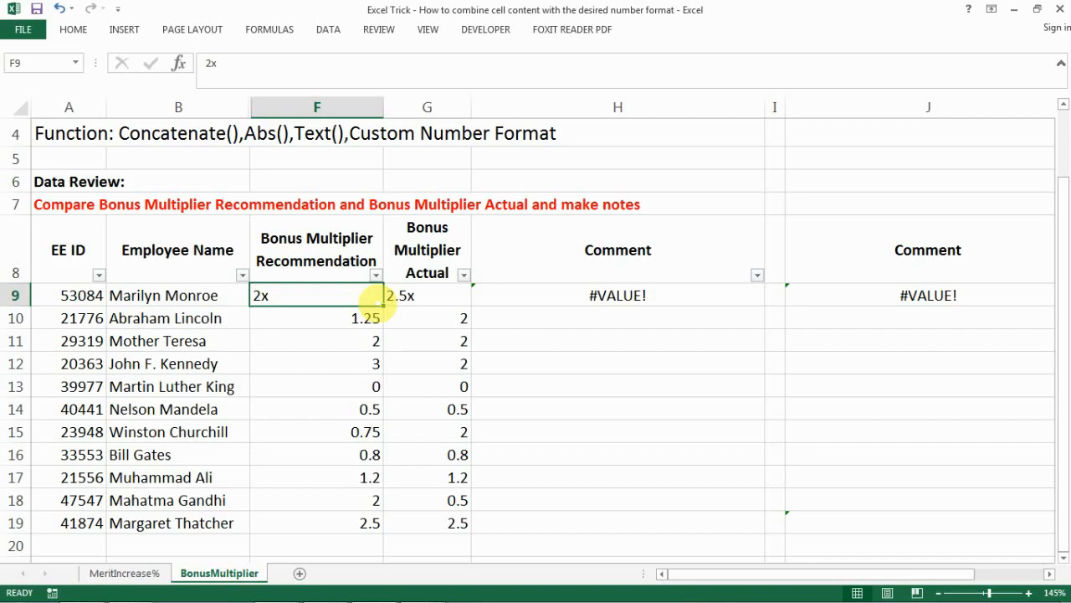
pyautogui.write('2')
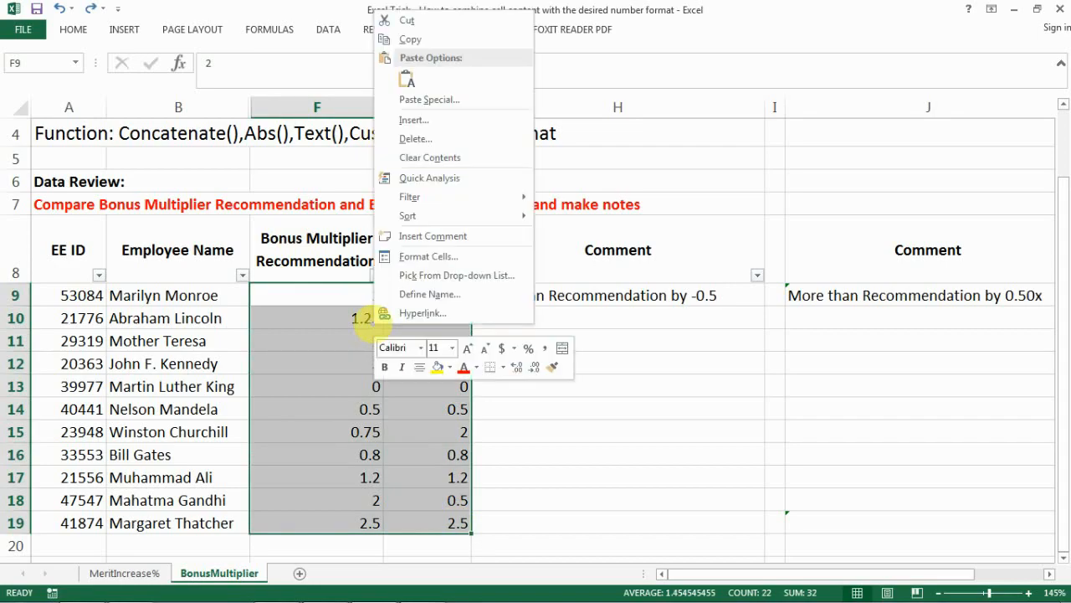
pyautogui.moveTo(429, 257)
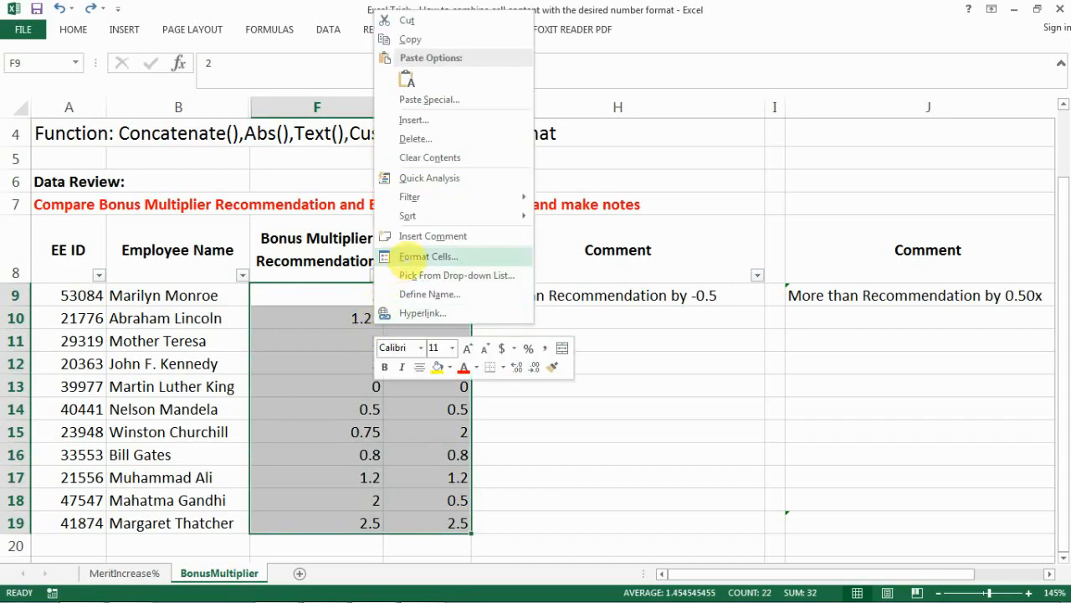
# Apply the custom number format 0.00x to the recommended and actual multiplier columns
pyautogui.click(429, 256)
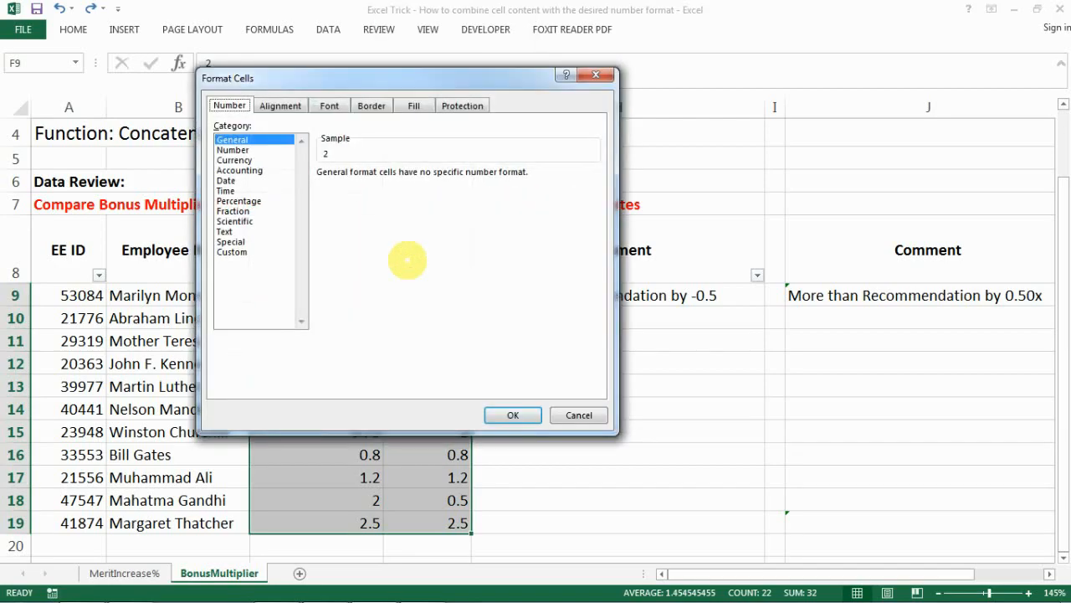
pyautogui.click(231, 251)
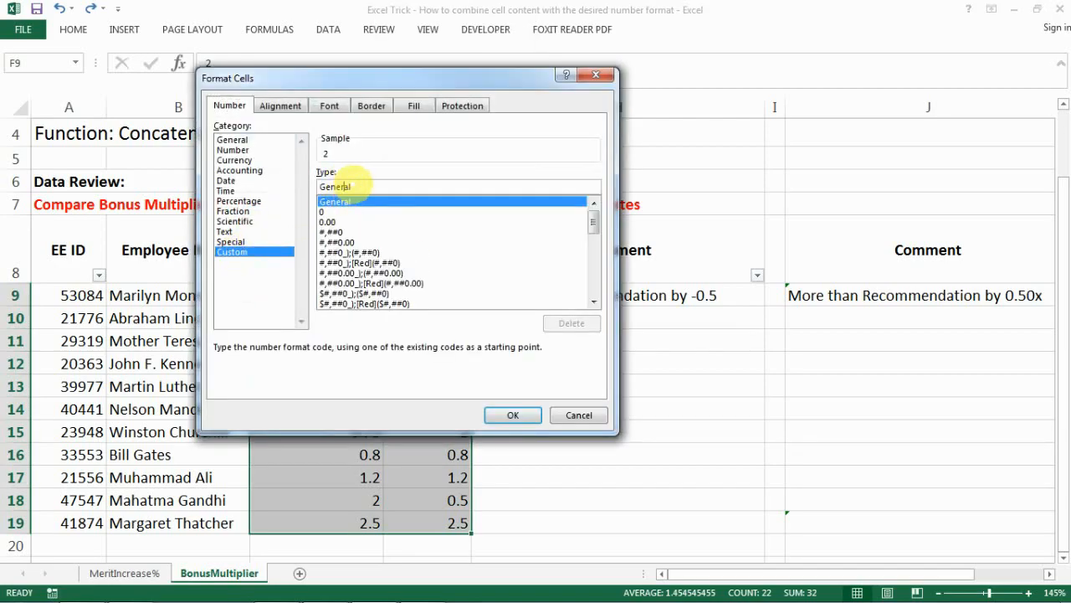
pyautogui.moveTo(703, 316)
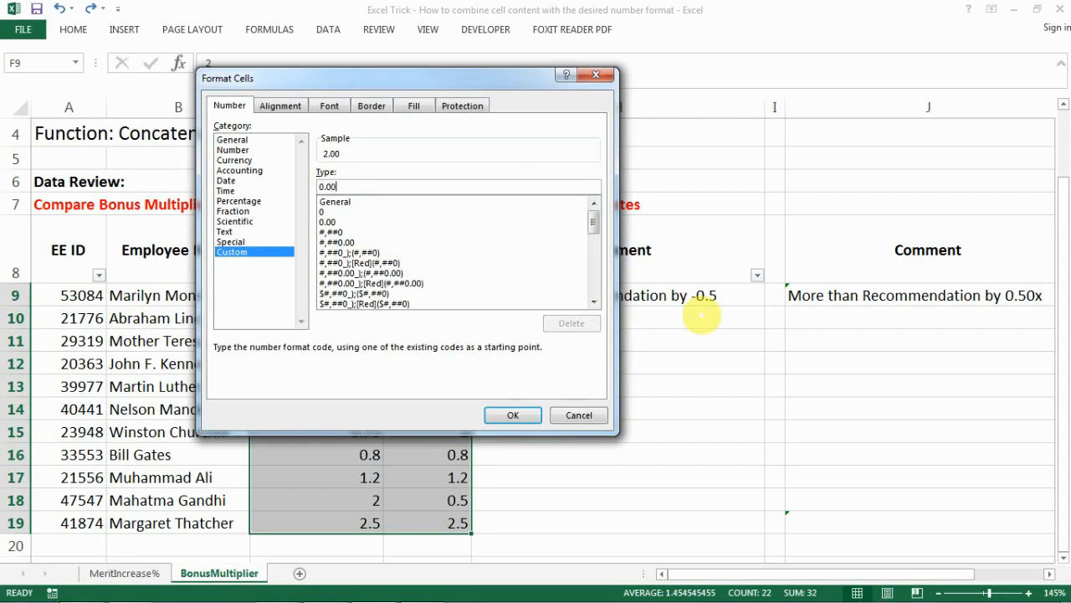
pyautogui.write('x')
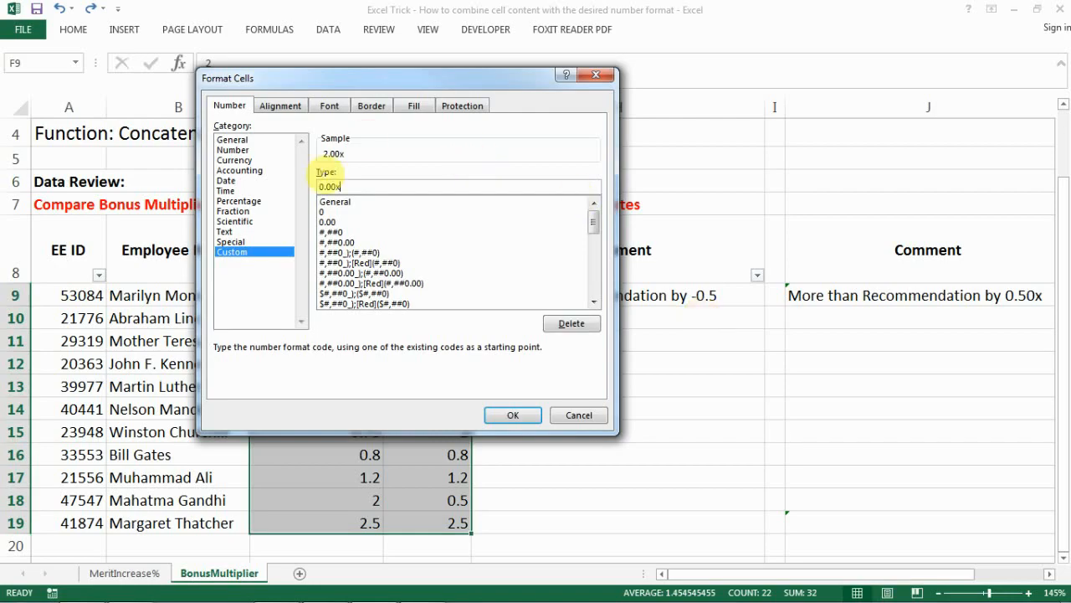
pyautogui.moveTo(489, 406)
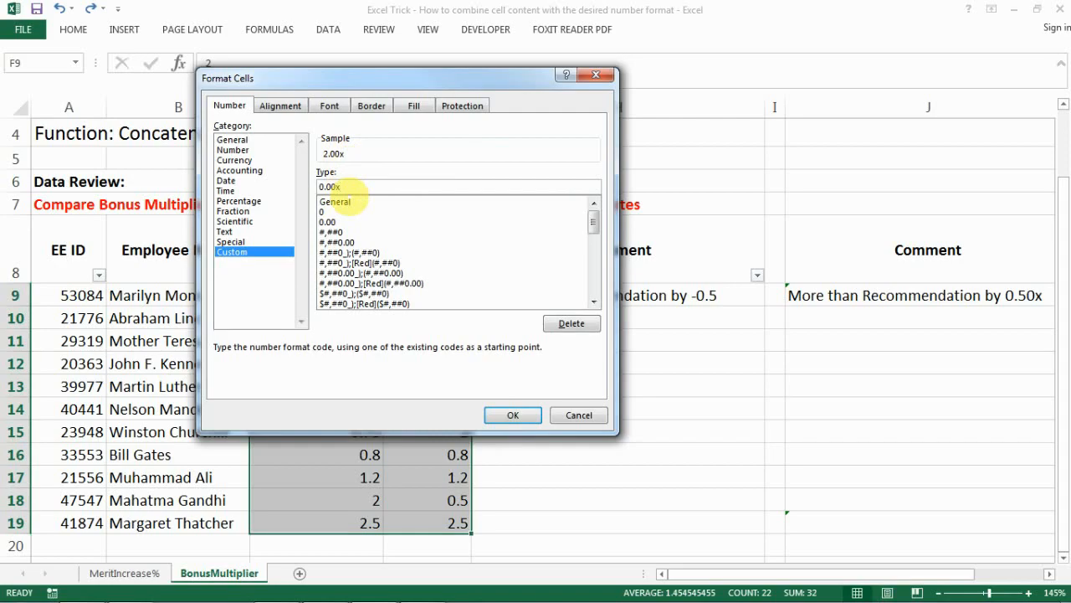
pyautogui.click(512, 415)
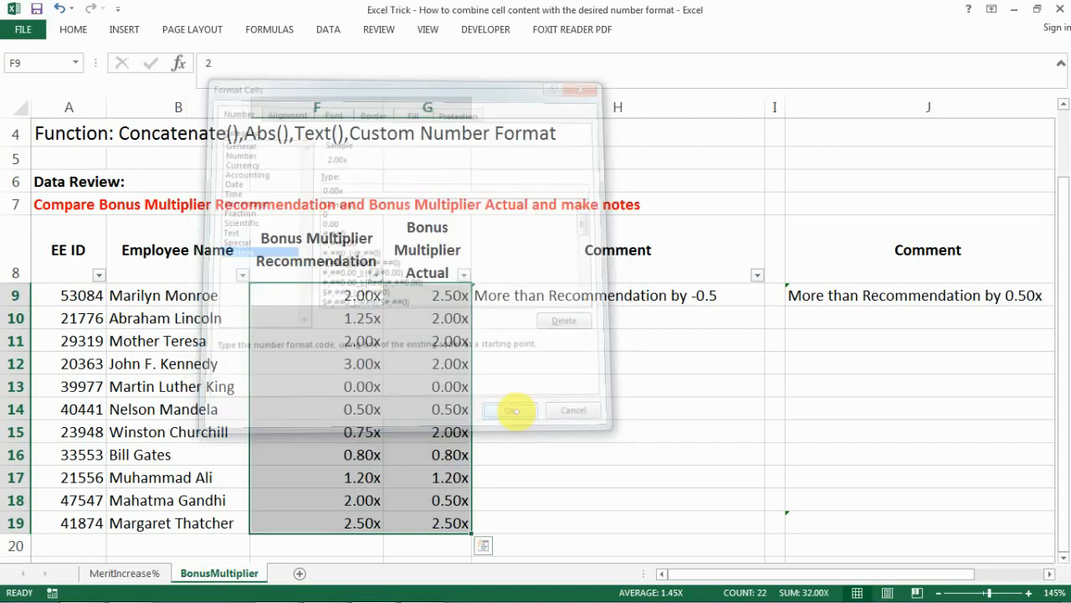
pyautogui.click(512, 410)
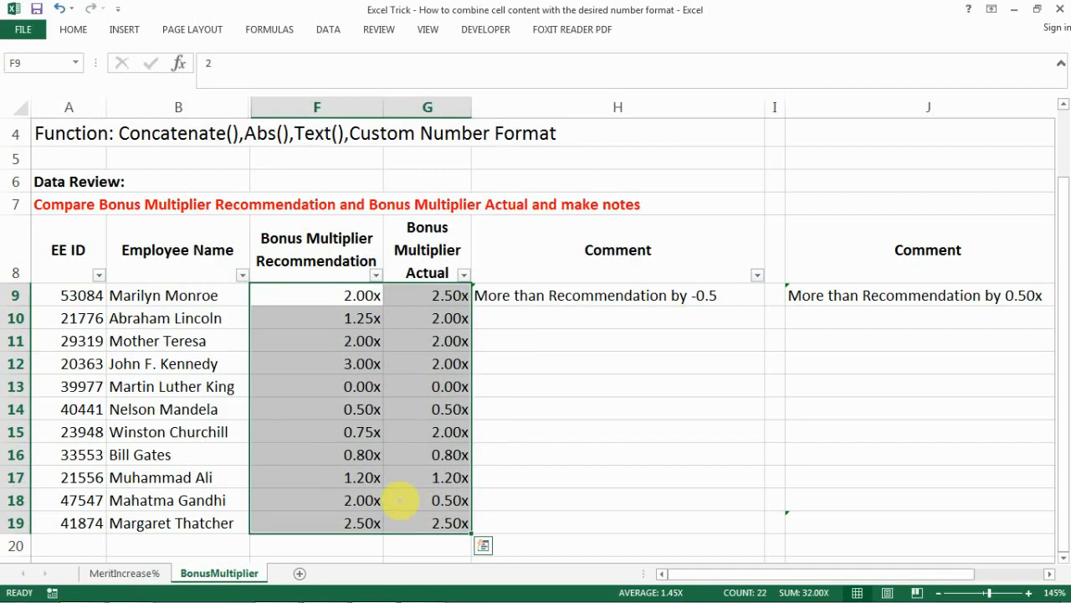
pyautogui.moveTo(365, 310)
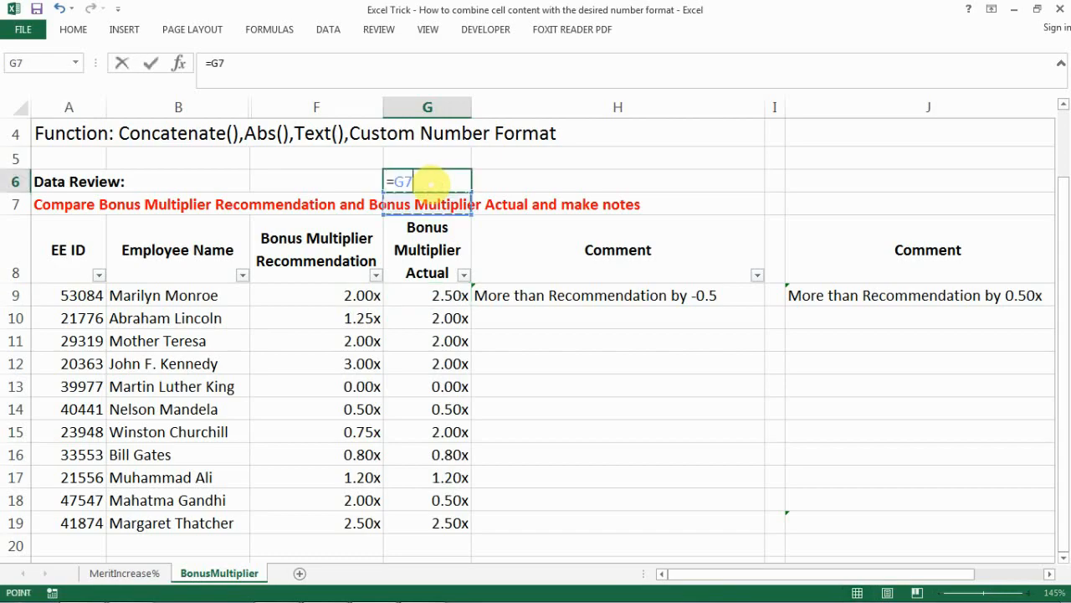
# Build a quick =G9-F9 check in G6 returning a plain 0.50
pyautogui.click(427, 294)
pyautogui.write('9-F9')
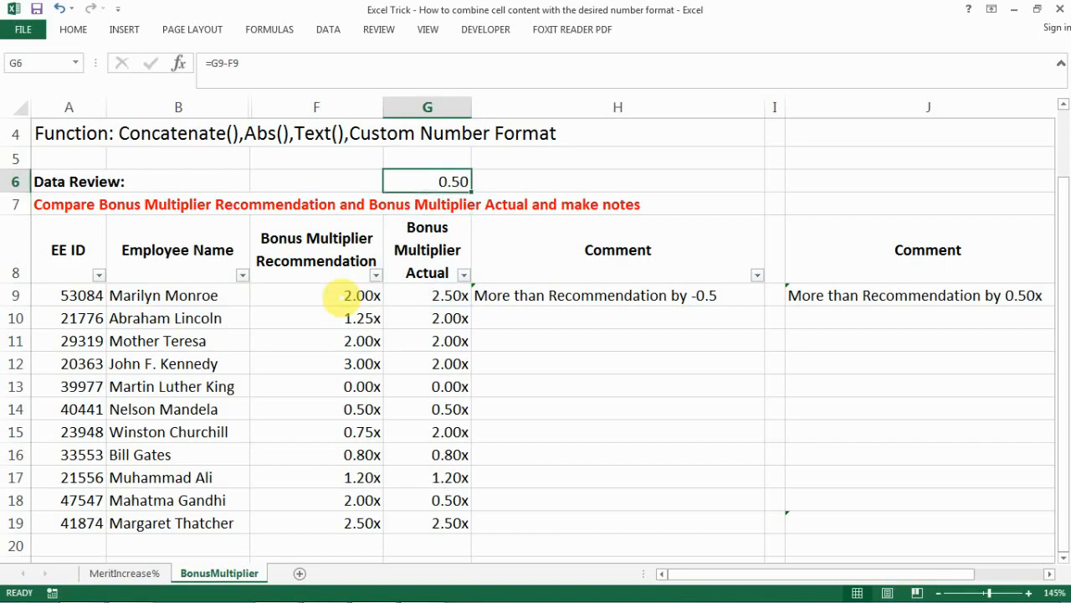
pyautogui.click(317, 295)
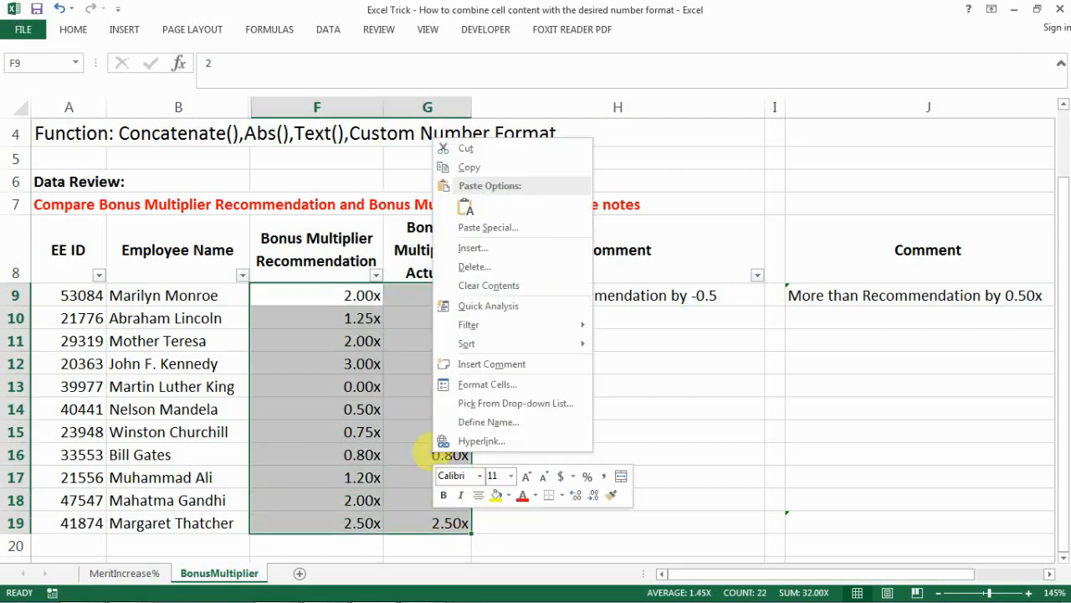
pyautogui.click(487, 383)
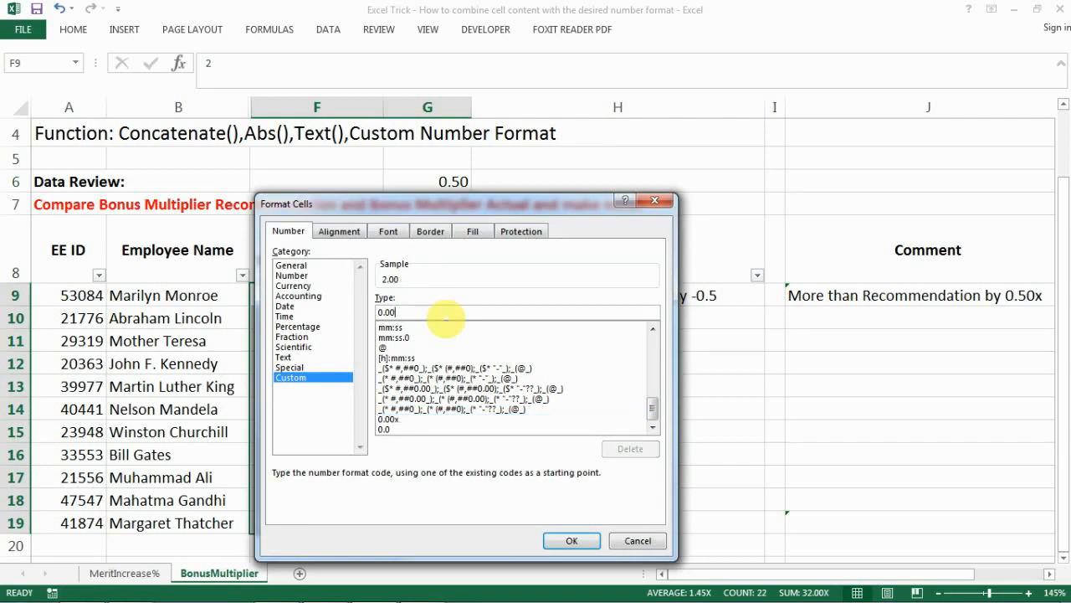
pyautogui.write('usd')
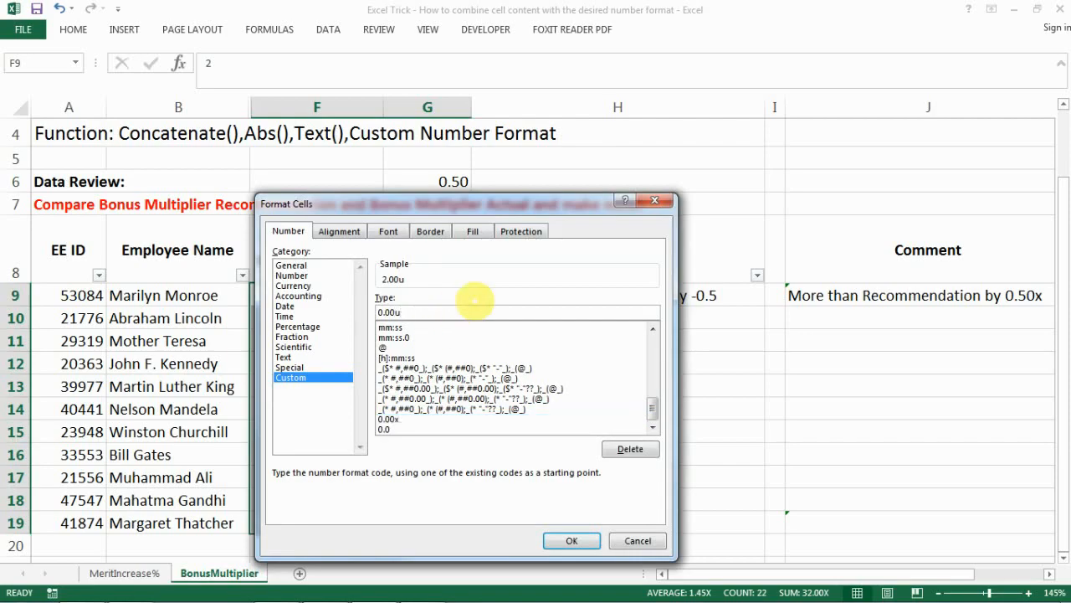
pyautogui.write('cs')
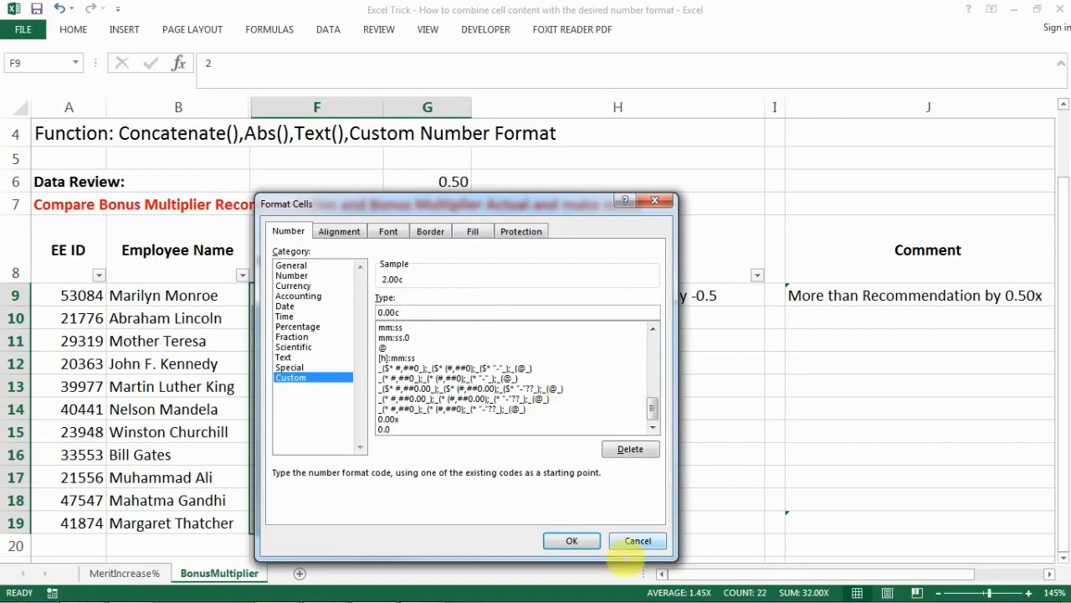
pyautogui.click(572, 539)
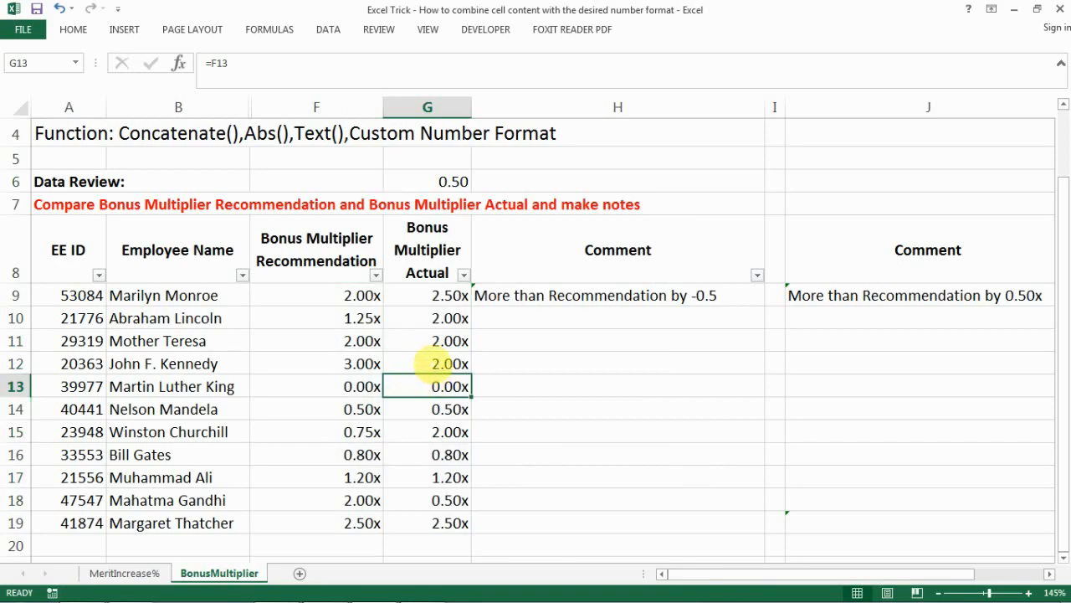
pyautogui.click(427, 294)
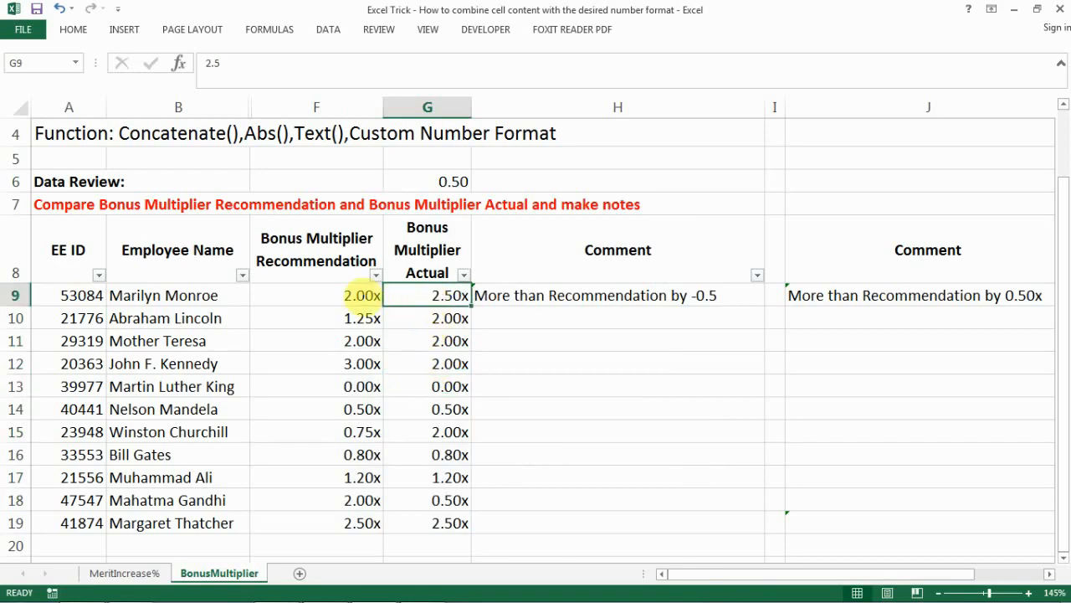
pyautogui.click(617, 295)
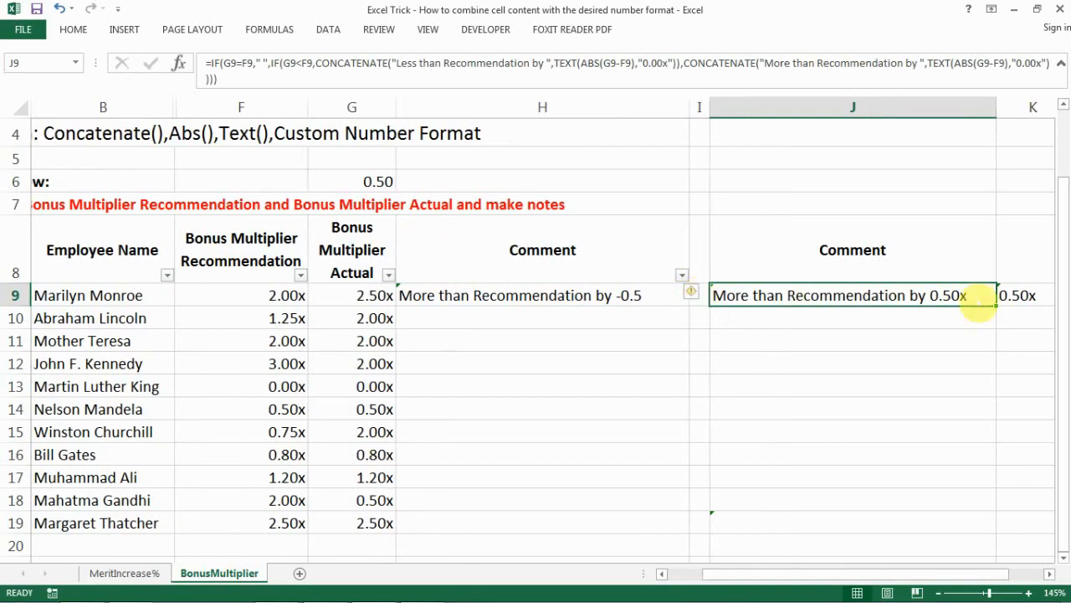
pyautogui.moveTo(945, 321)
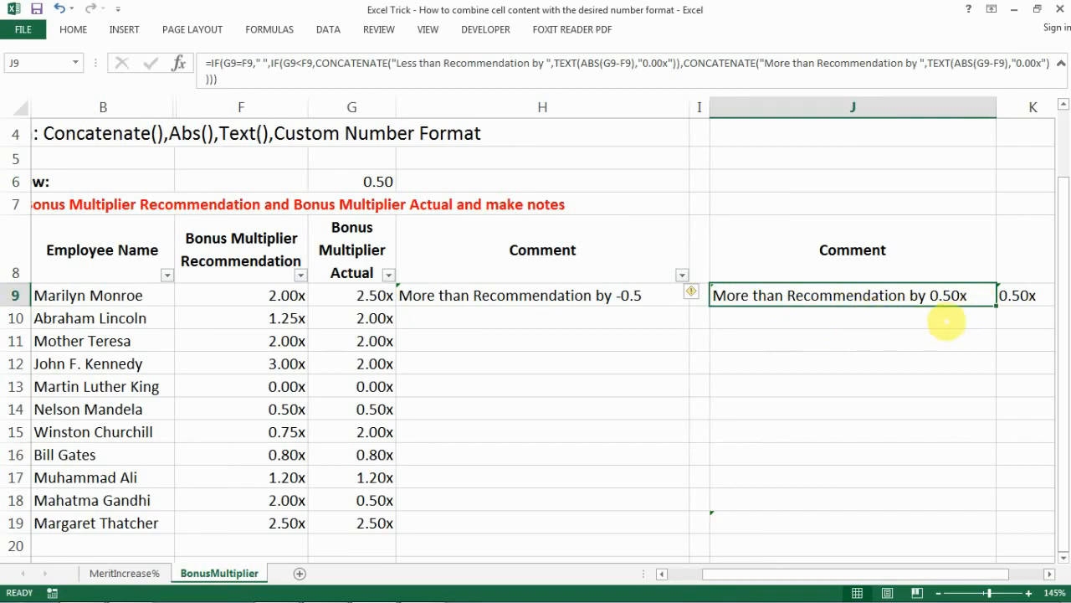
pyautogui.moveTo(937, 314)
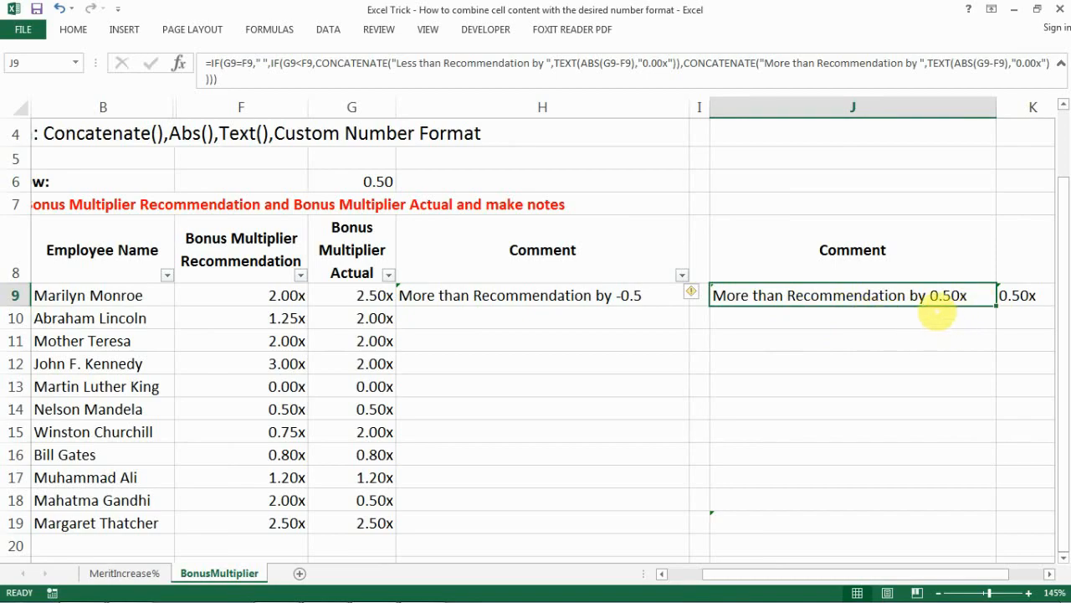
pyautogui.moveTo(932, 418)
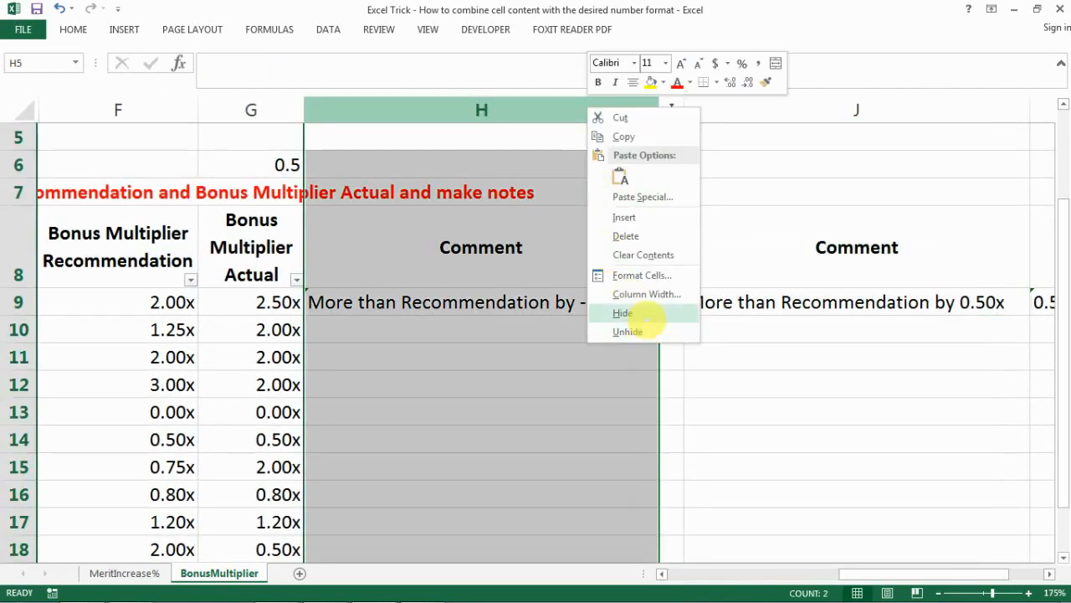
# Hide the old Comment column H and review K9's =TEXT(ABS(G9-F9),"0.00x") returning 0.50x
pyautogui.click(623, 313)
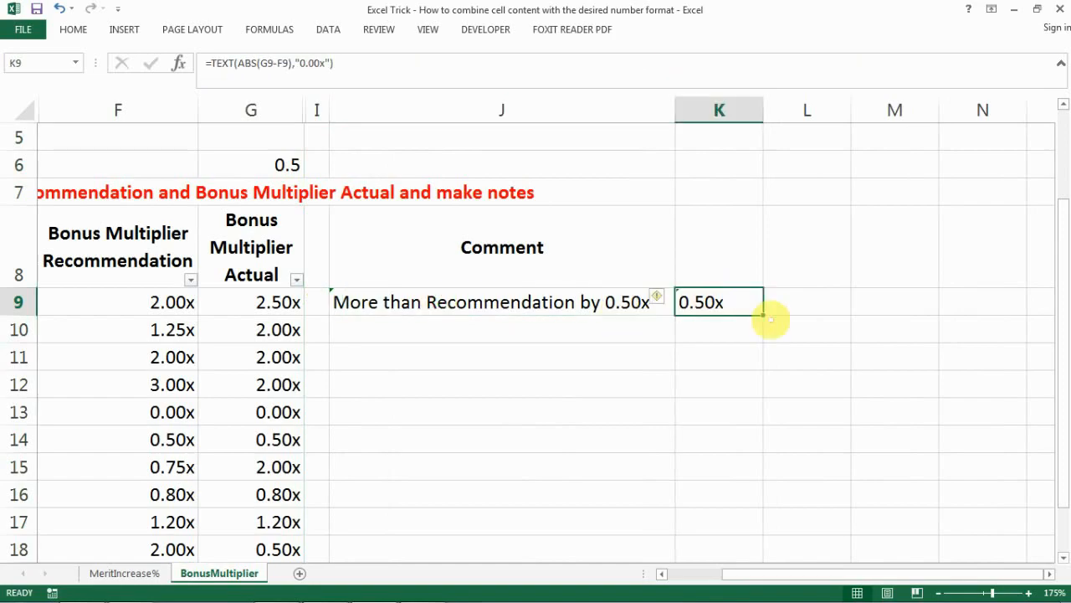
pyautogui.moveTo(740, 437)
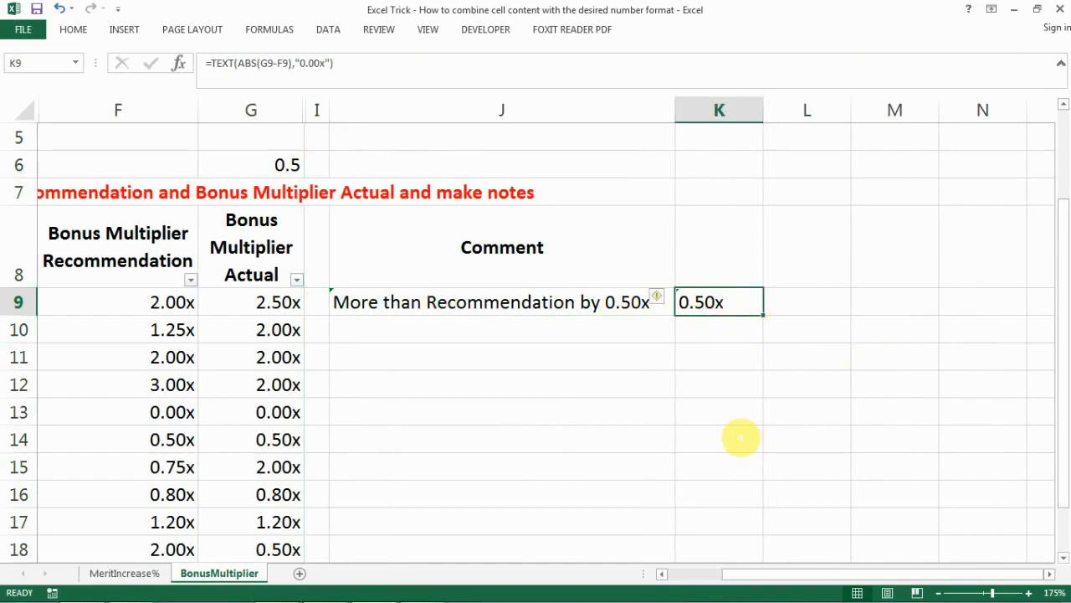
pyautogui.doubleClick(718, 301)
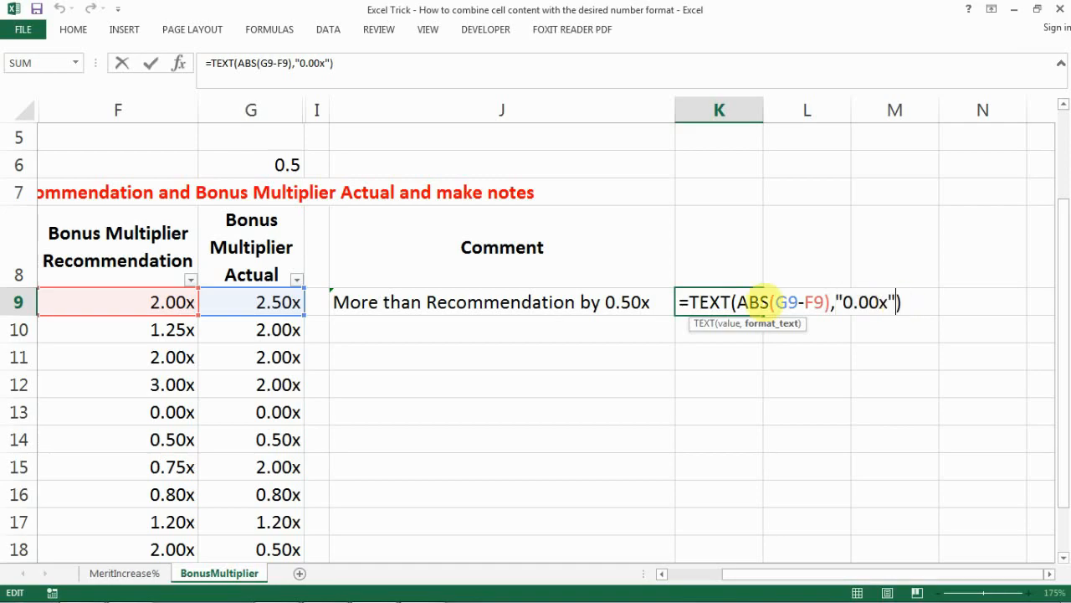
pyautogui.moveTo(402, 301)
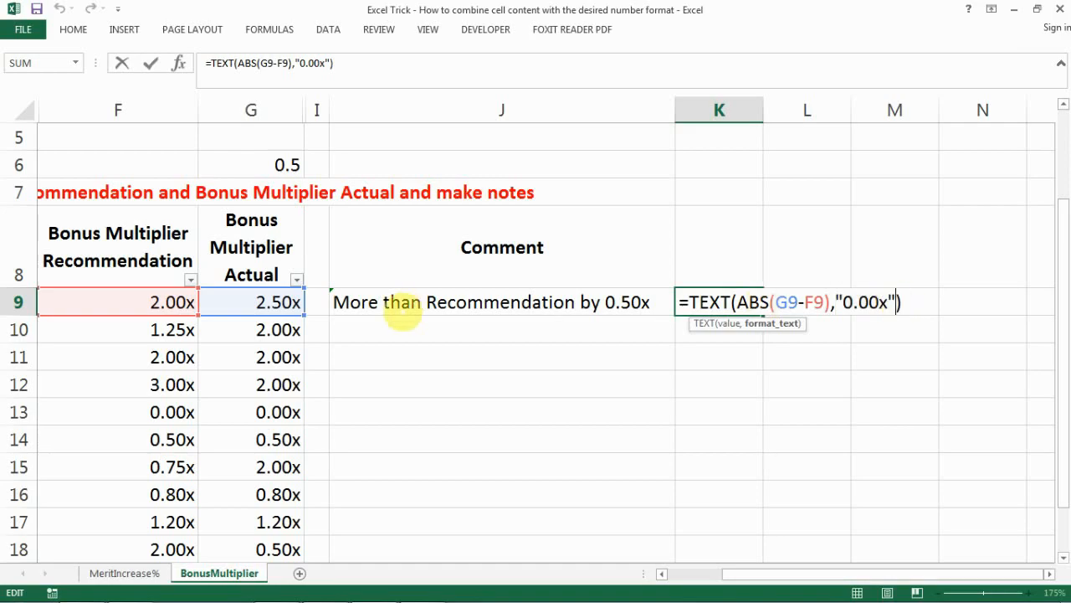
pyautogui.moveTo(216, 326)
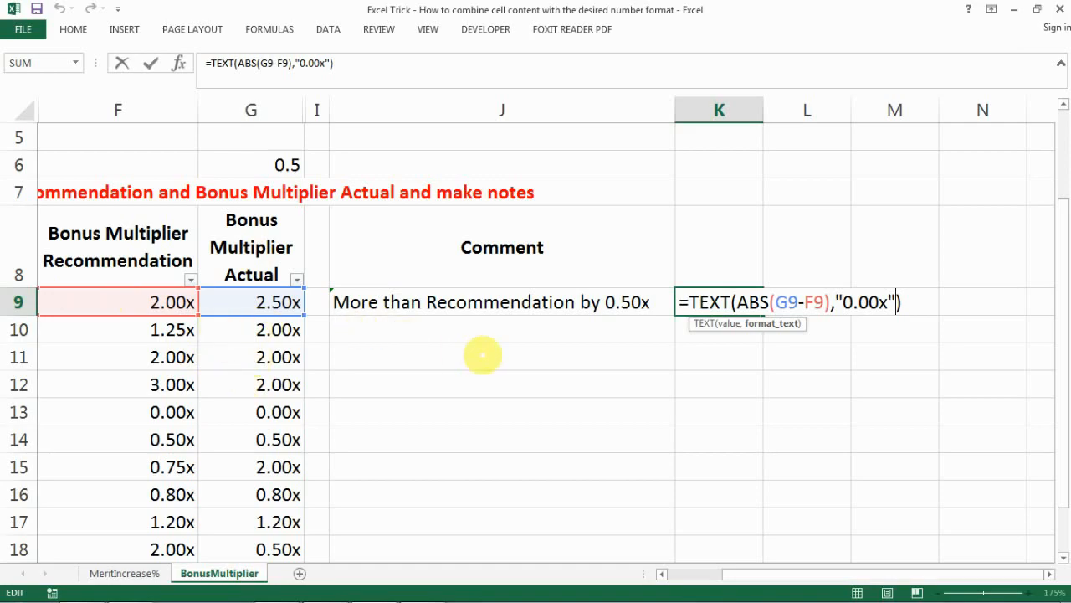
pyautogui.moveTo(590, 144)
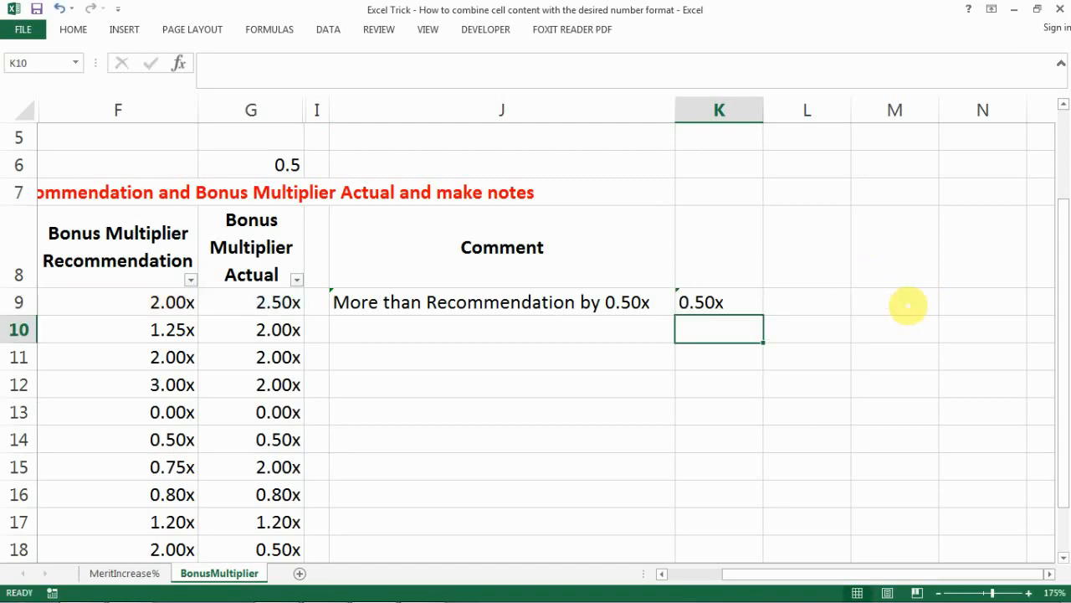
pyautogui.click(718, 301)
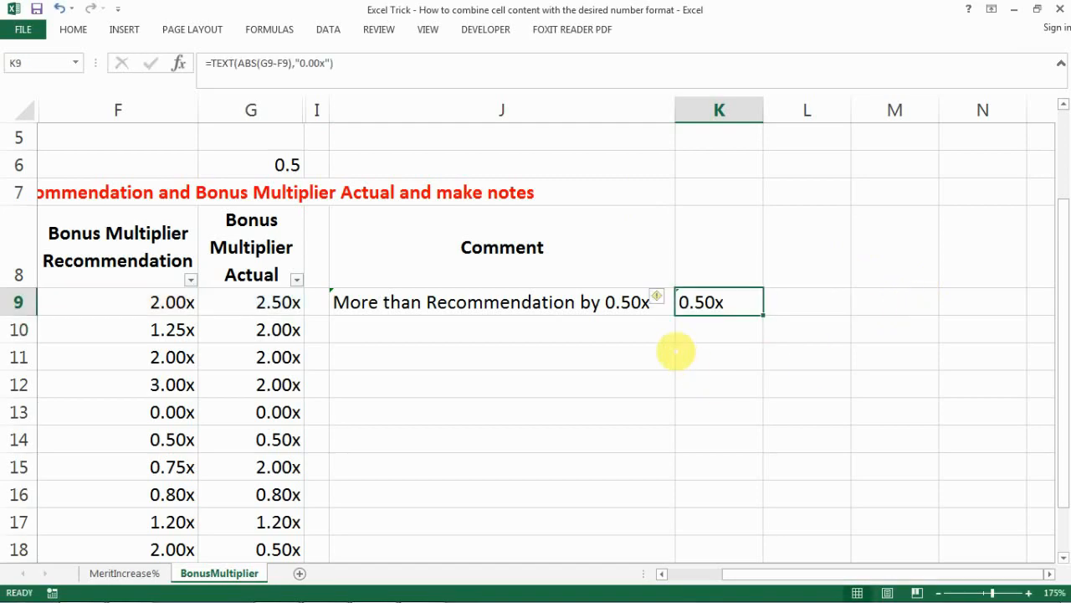
pyautogui.moveTo(678, 297)
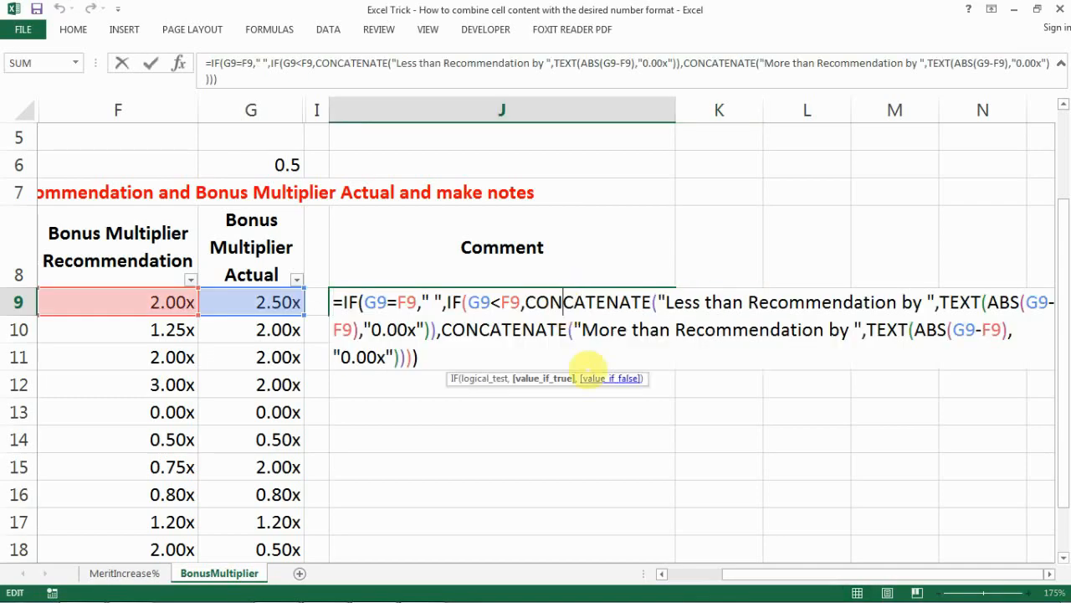
pyautogui.moveTo(901, 305)
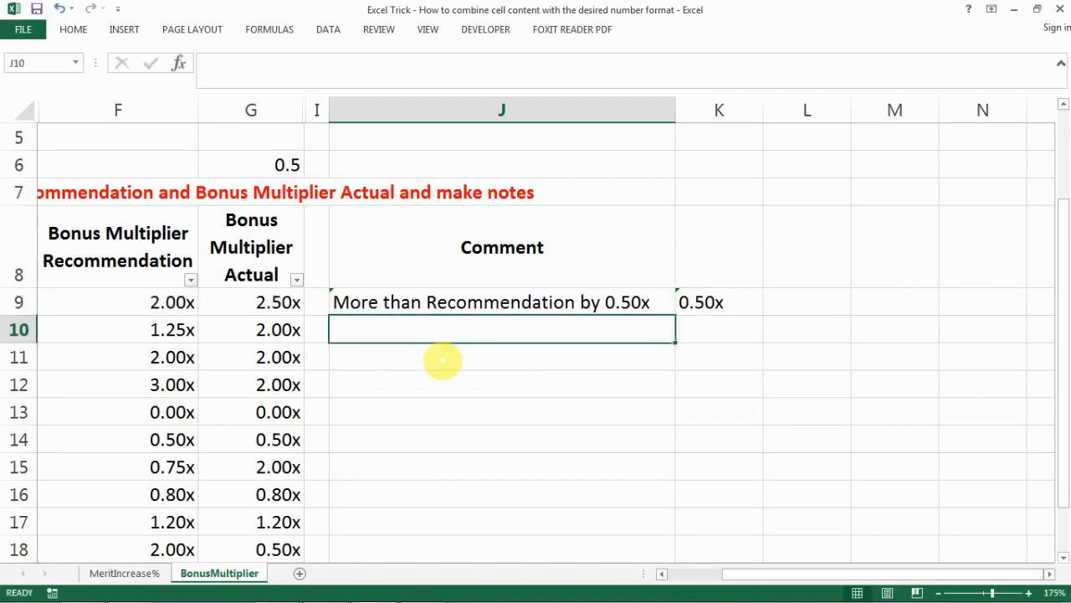
# Fill the comment formula down J9:J19 and check rows showing 'Less than Recommendation' and blanks where equal
pyautogui.click(500, 301)
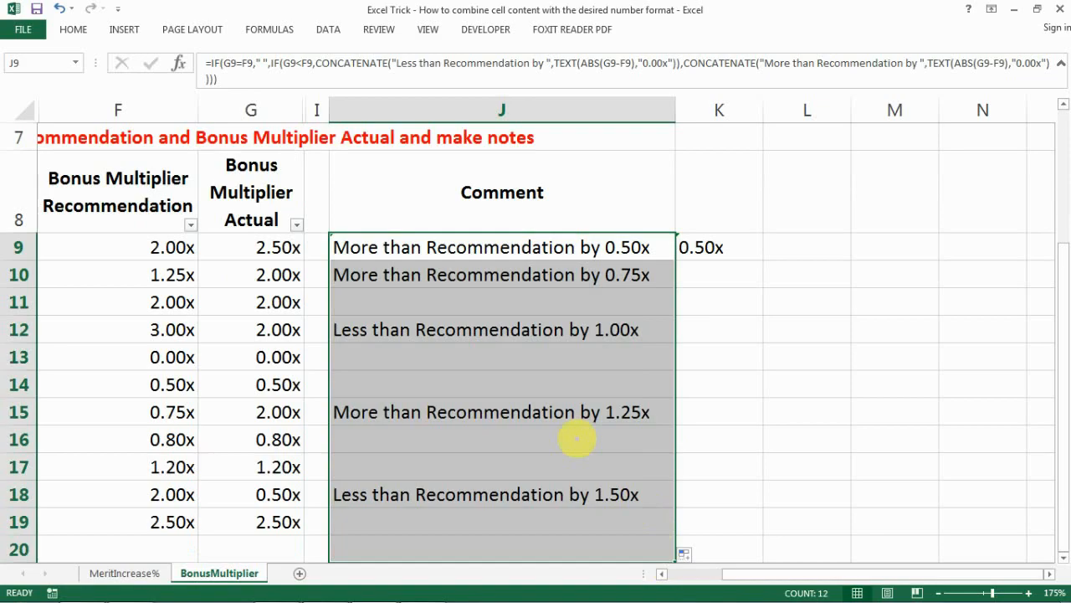
pyautogui.click(502, 357)
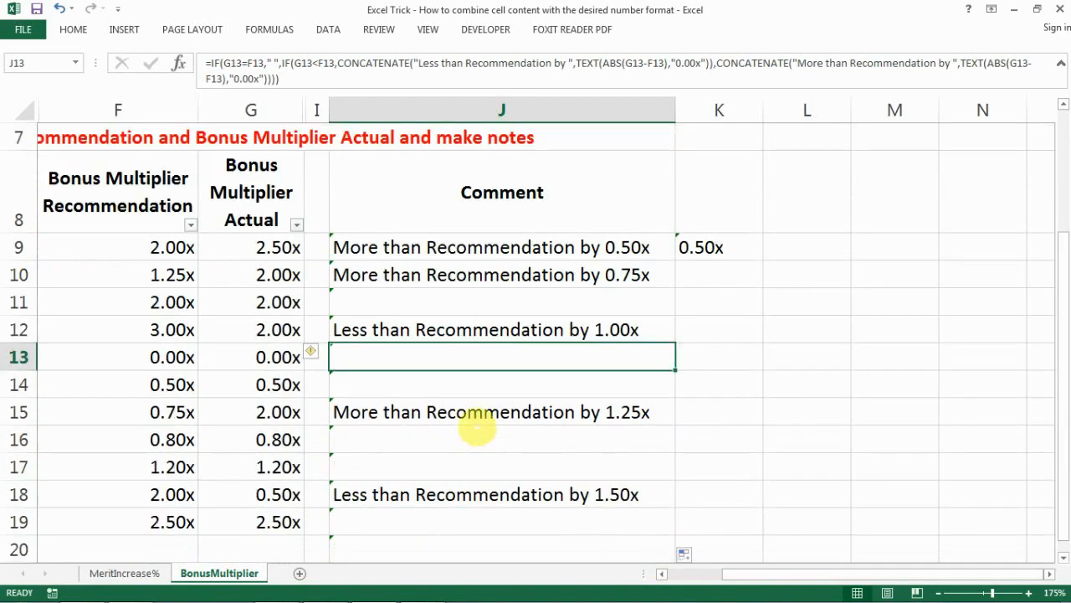
pyautogui.click(502, 328)
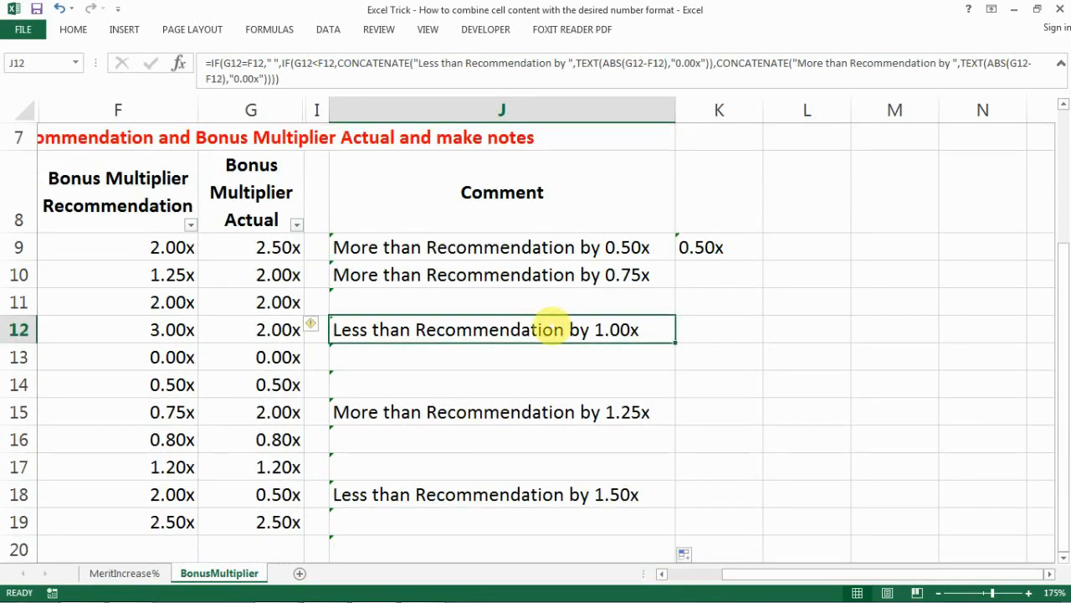
pyautogui.click(502, 357)
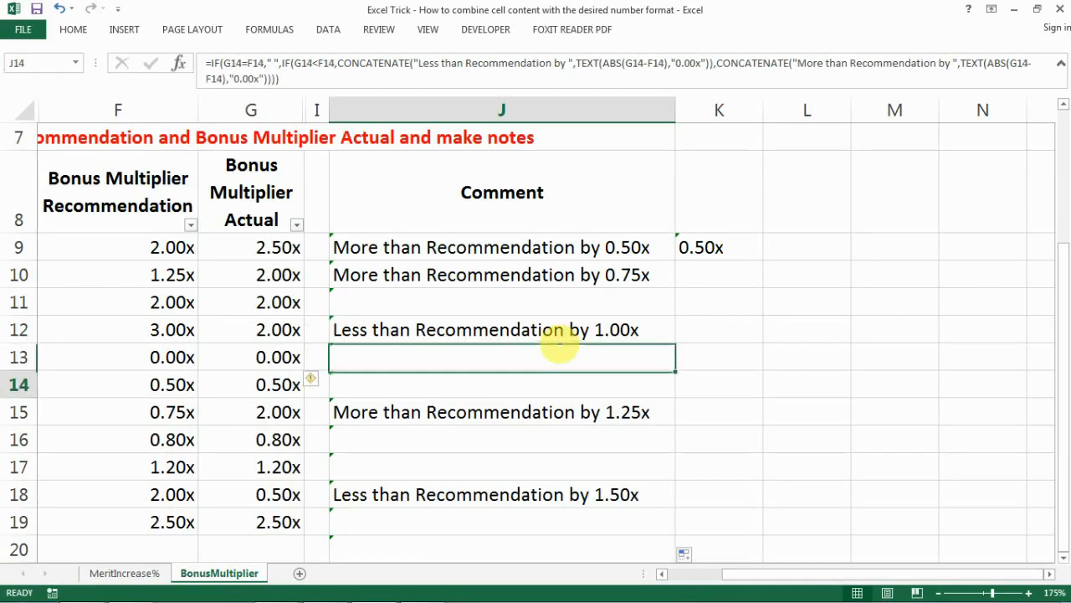